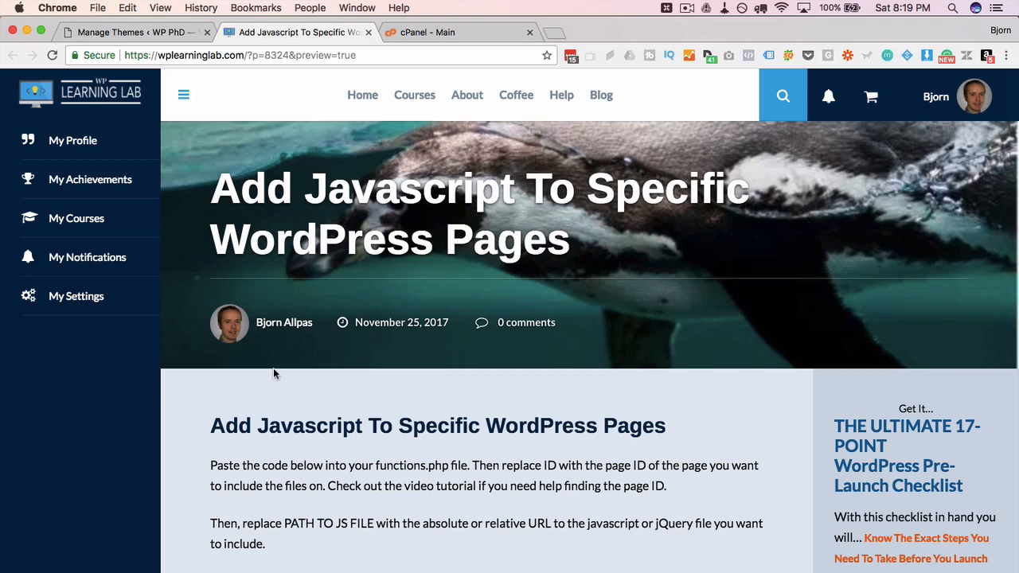
Step: Copy the WP Learning Lab snippet for loading JavaScript on specific pages
scroll(down, 3)
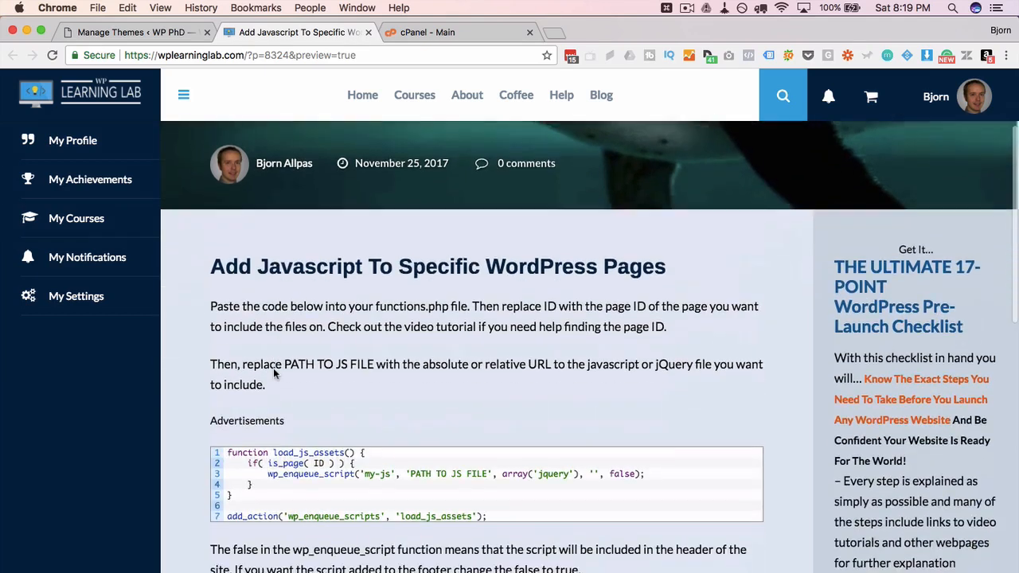
scroll(down, 3)
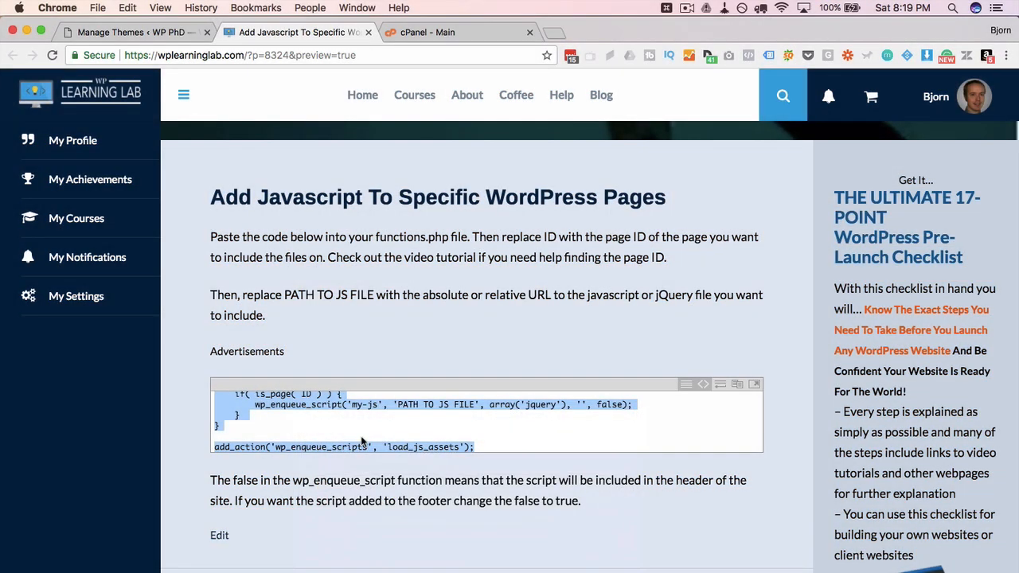
click(394, 400)
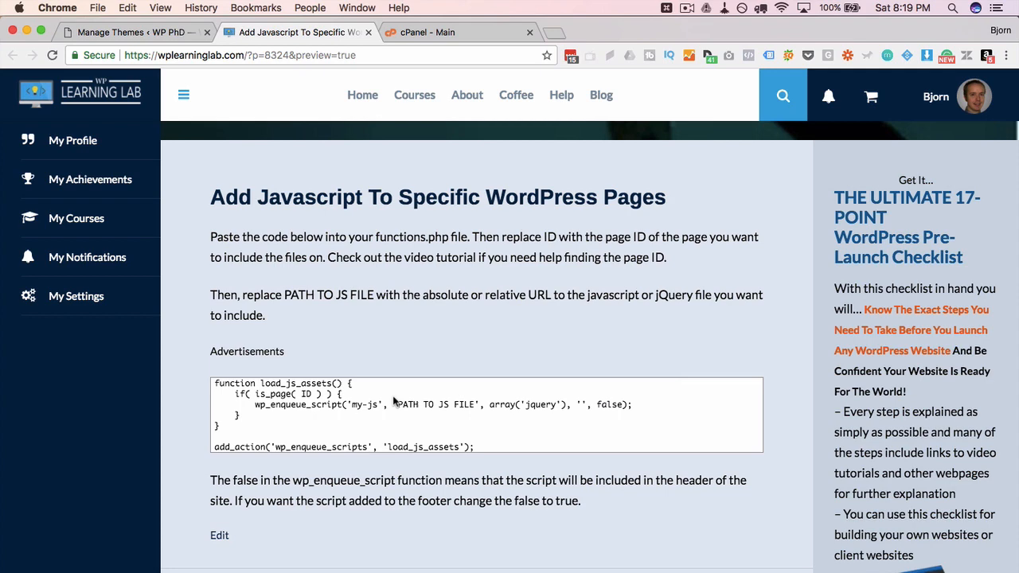
click(440, 32)
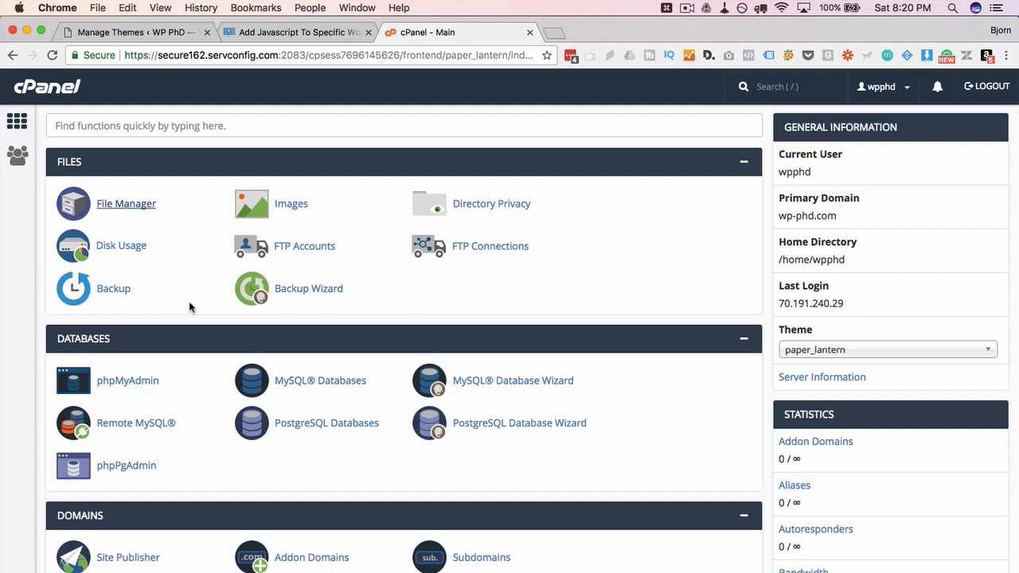
Step: Open File Manager and browse to public_html > wp-content > themes > colorsnap-child
click(126, 203)
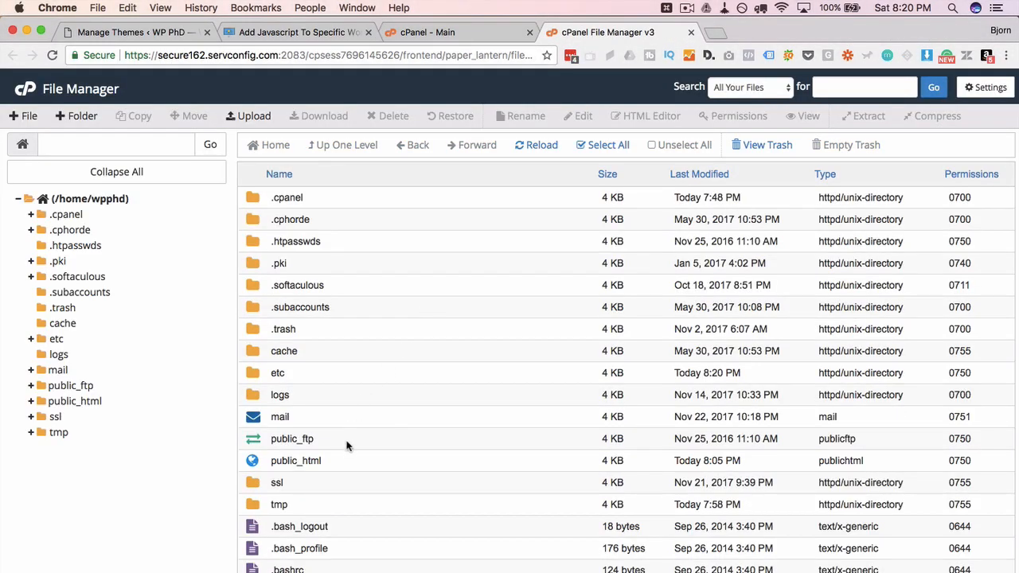
double_click(296, 461)
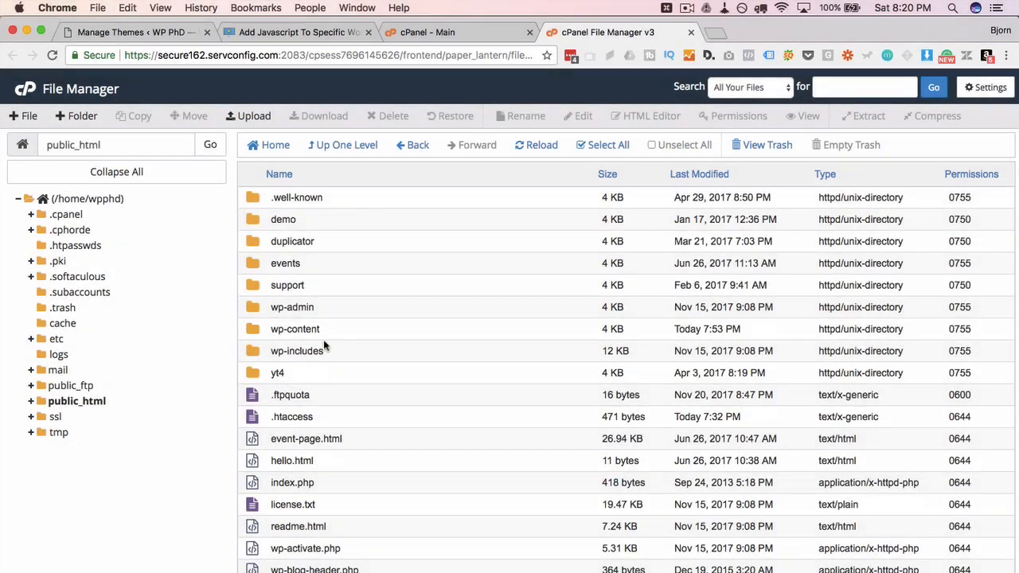
double_click(294, 329)
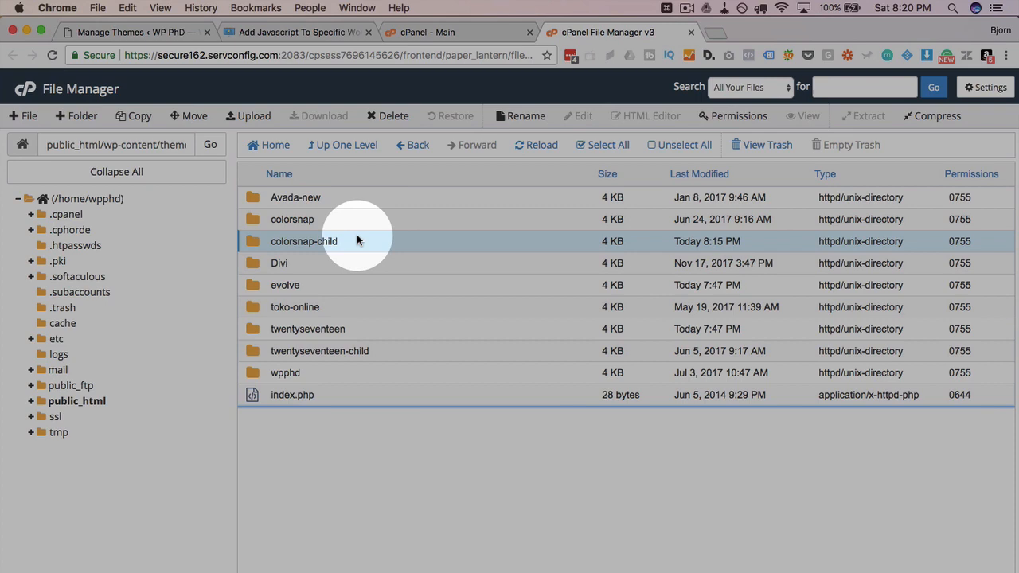
double_click(304, 241)
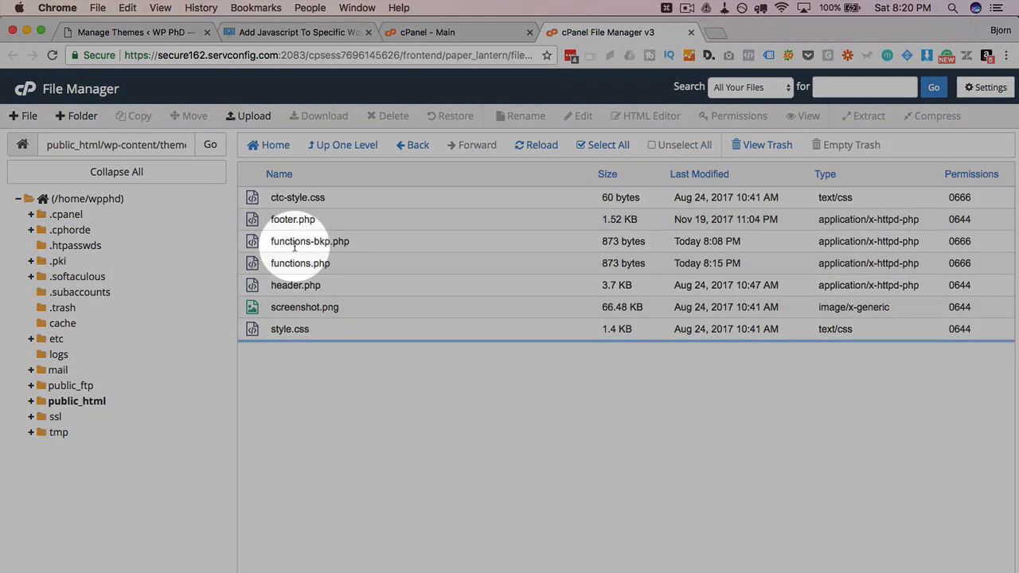
Step: Delete the old functions-bkp.php backup to the trash
click(310, 241)
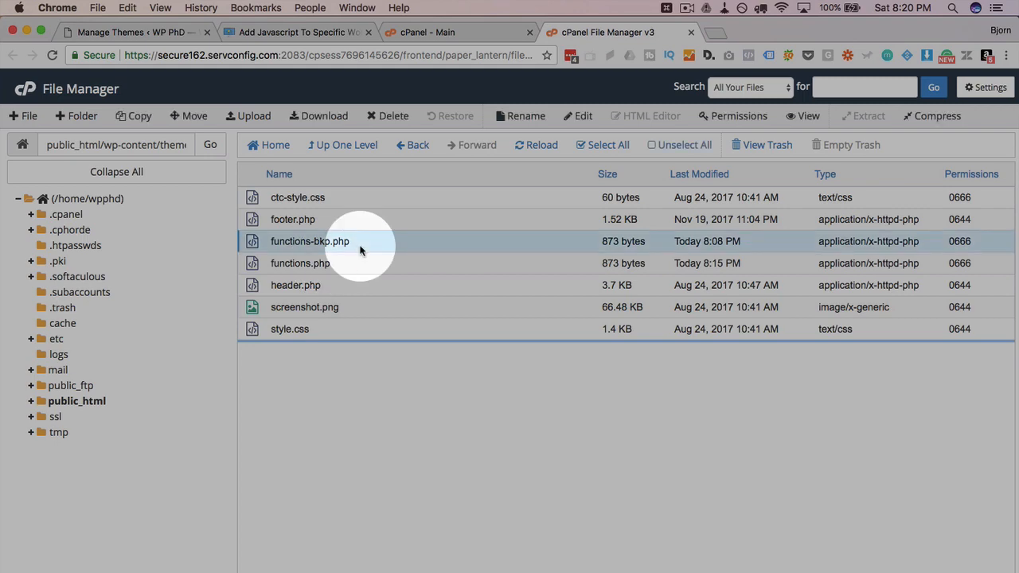
click(386, 115)
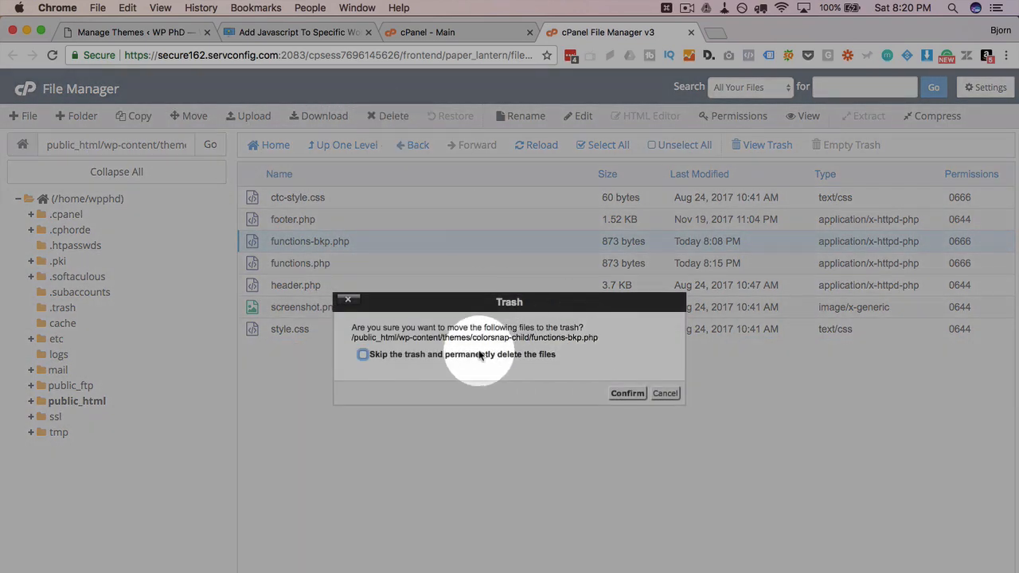
click(627, 393)
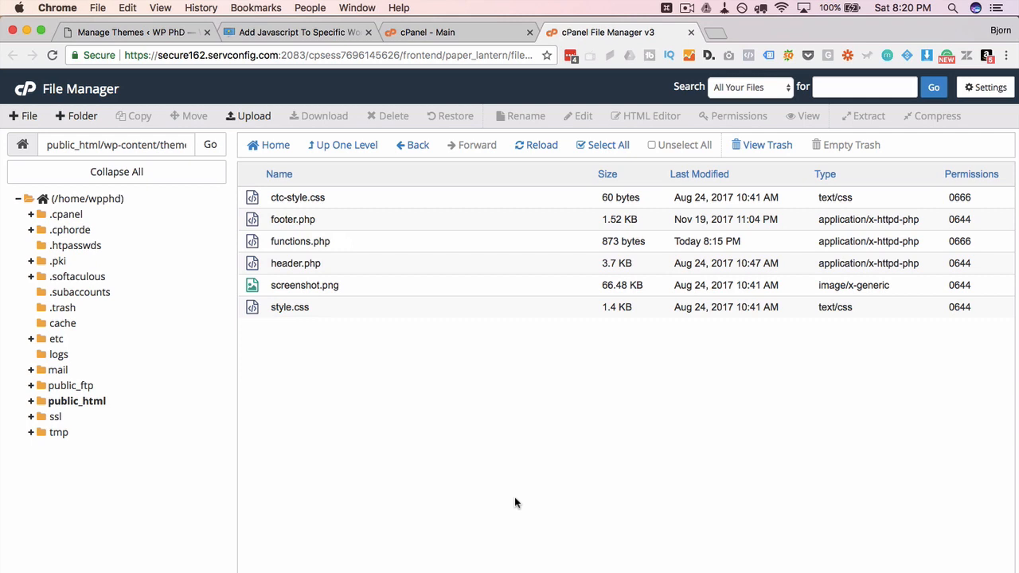
Step: Copy functions.php to functions-bkp.php, verify the backup, and select functions.php
click(299, 241)
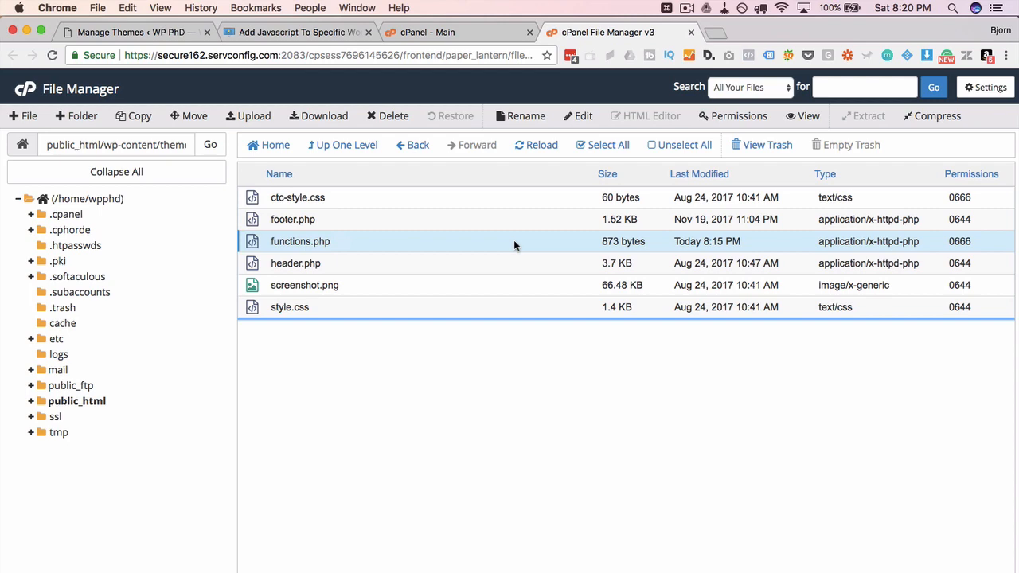
mouse_move(345, 241)
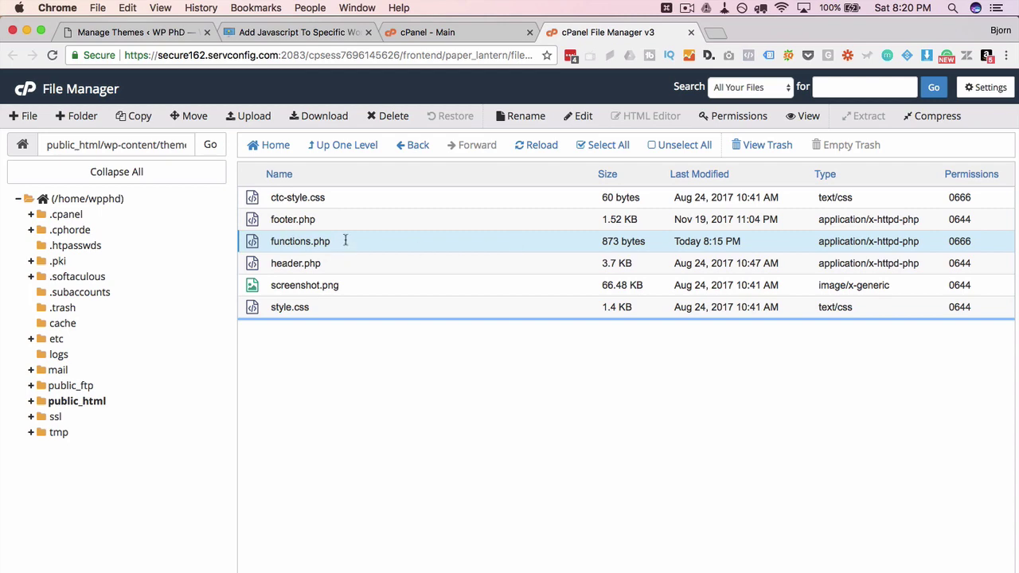
click(133, 115)
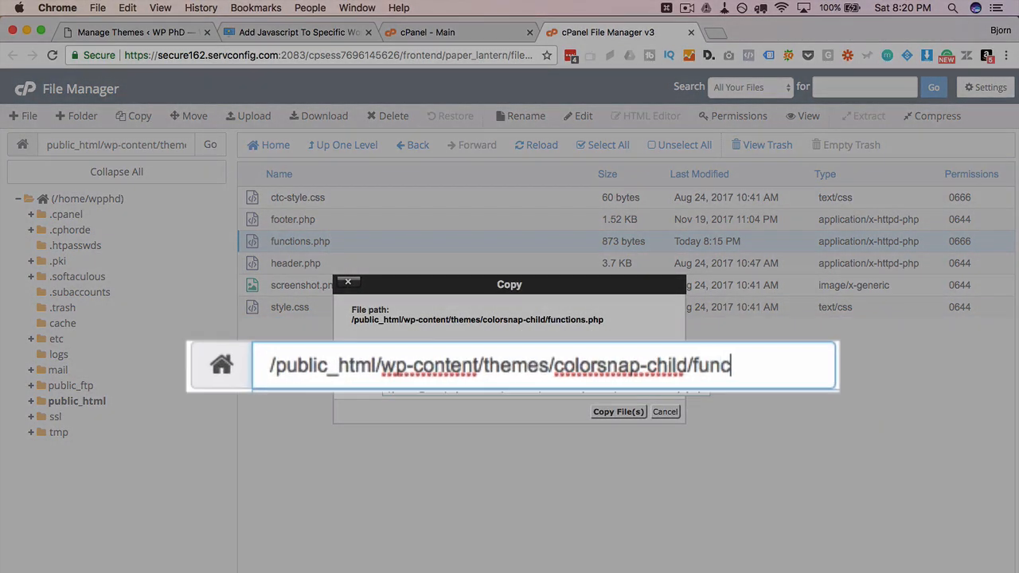
text(tions-c)
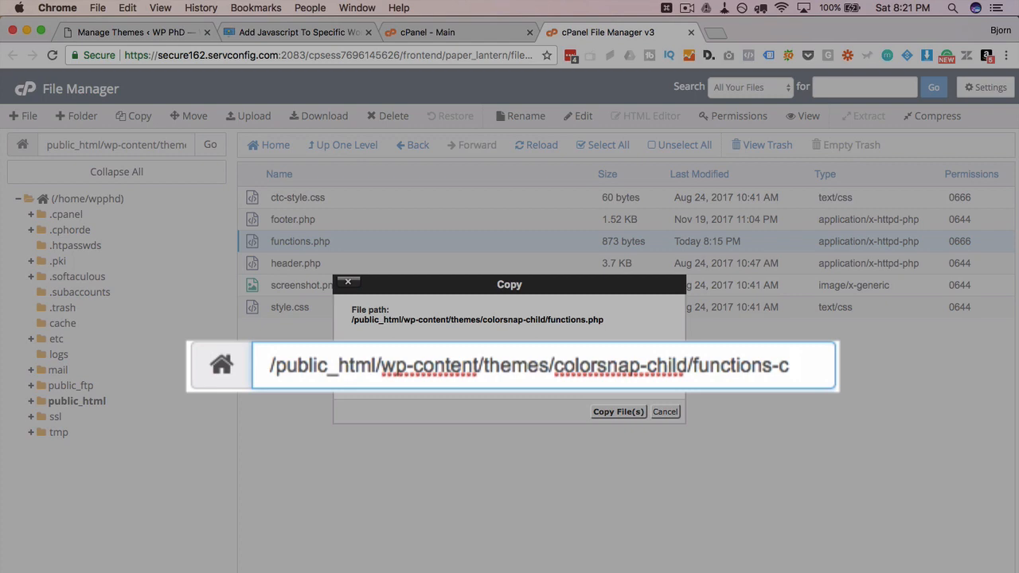
text(bkp.php)
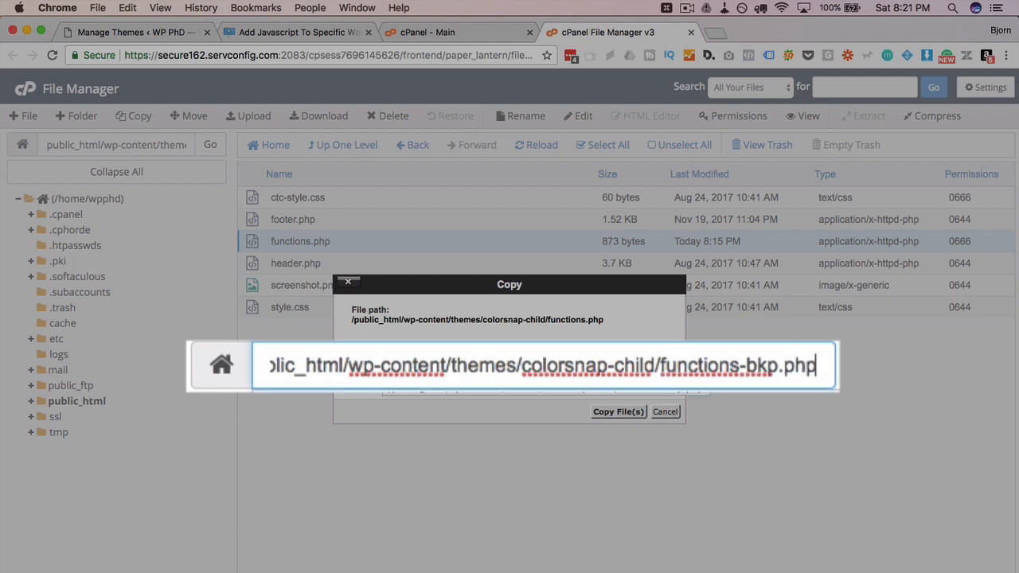
click(618, 411)
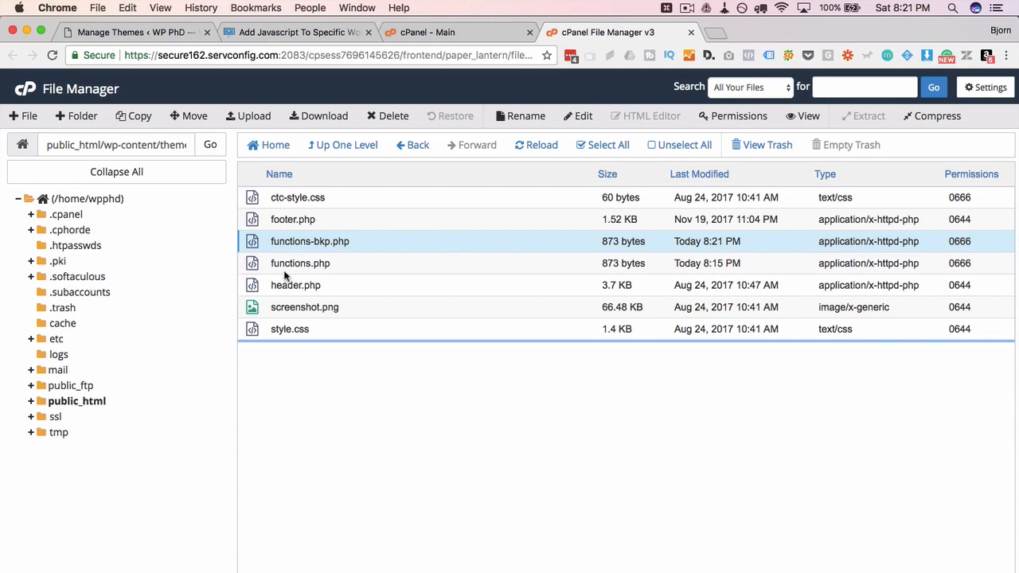
click(298, 263)
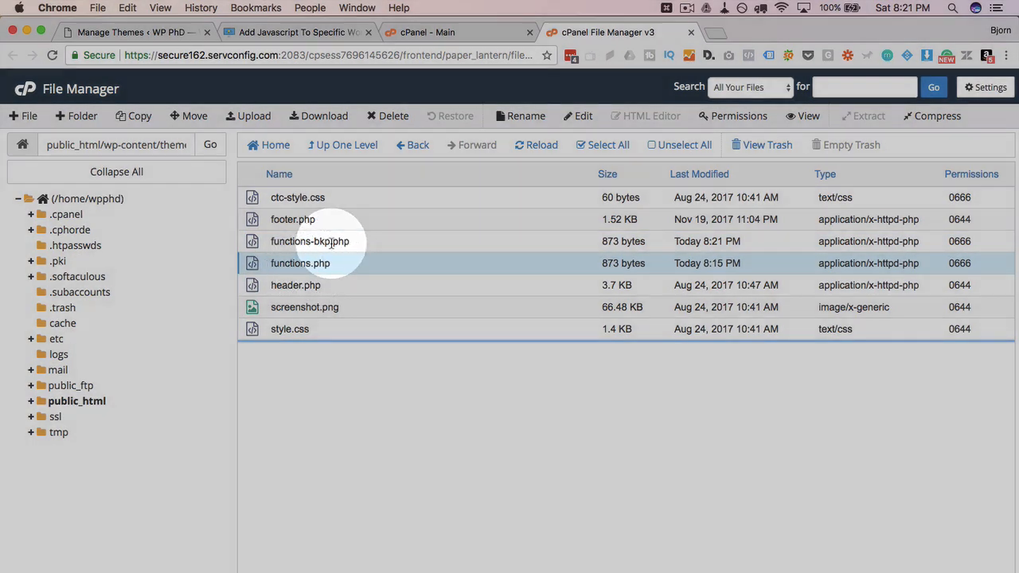
click(310, 241)
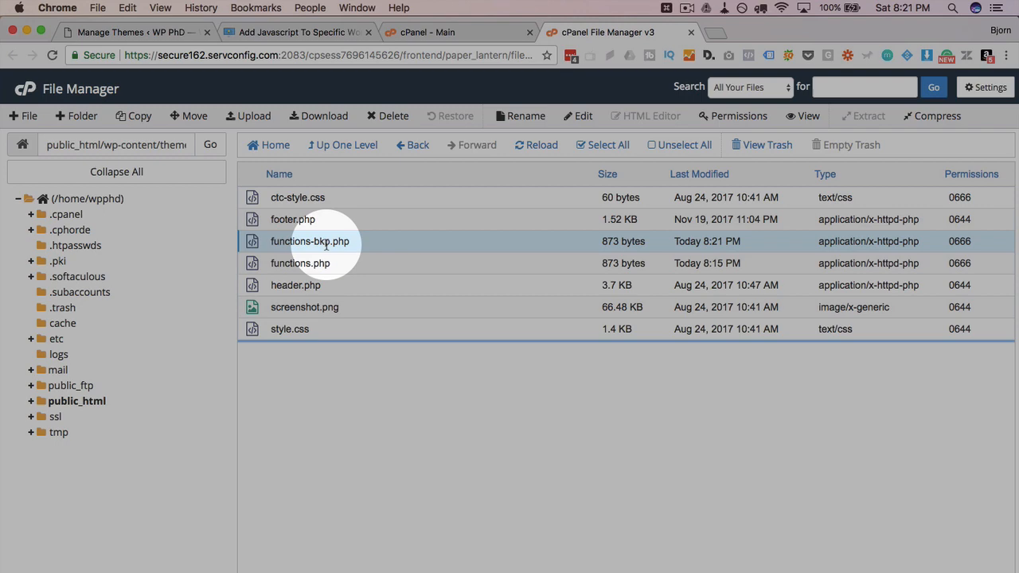
click(299, 263)
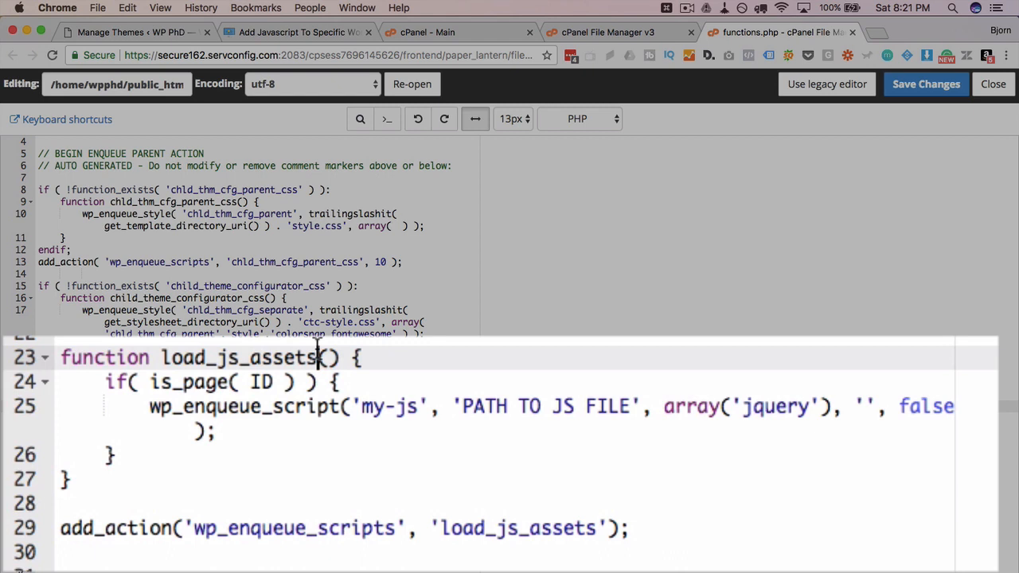
Step: Highlight the pasted load_js_assets function name and its is_page condition
double_click(227, 357)
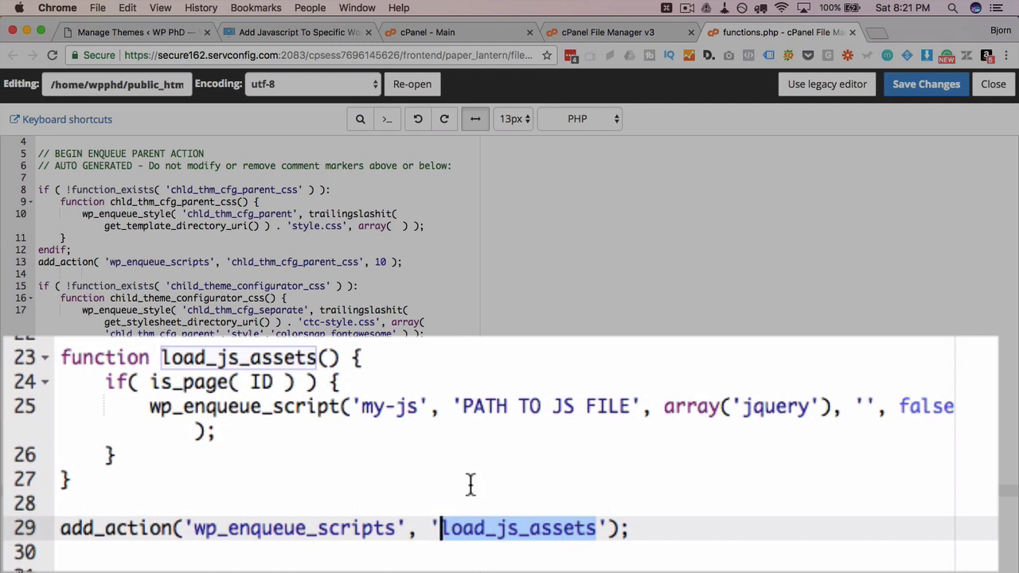
mouse_move(491, 528)
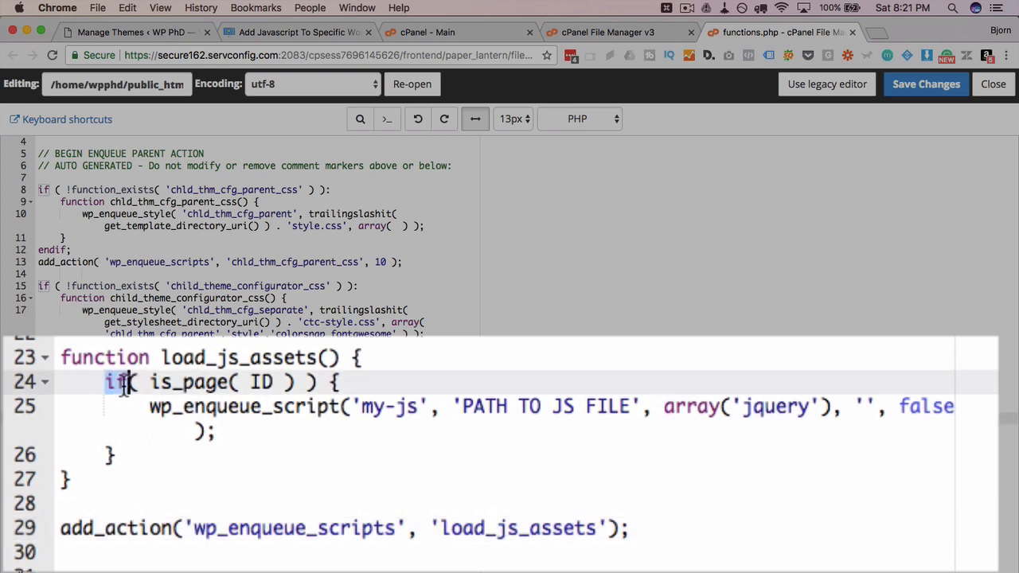
double_click(189, 382)
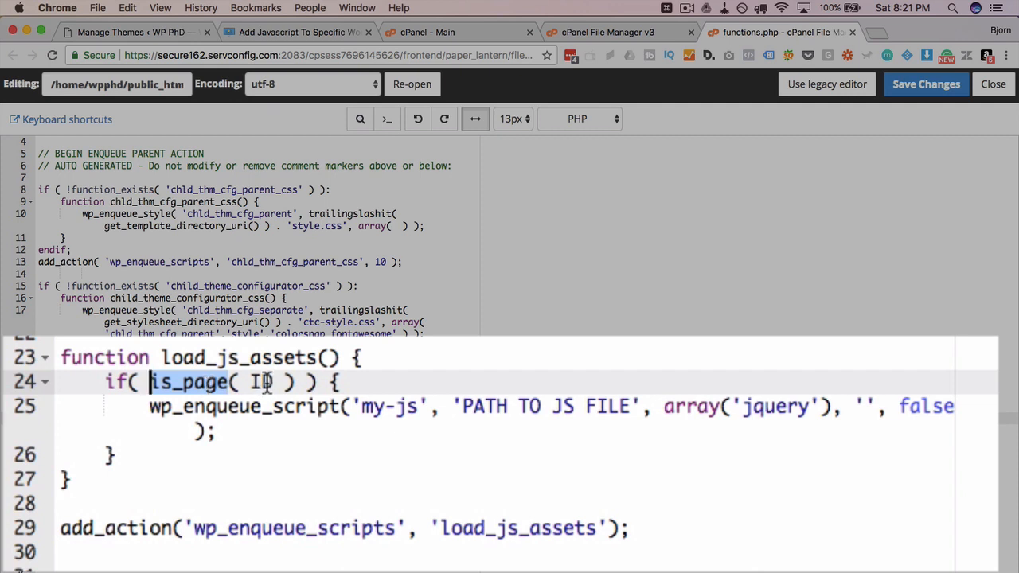
double_click(262, 382)
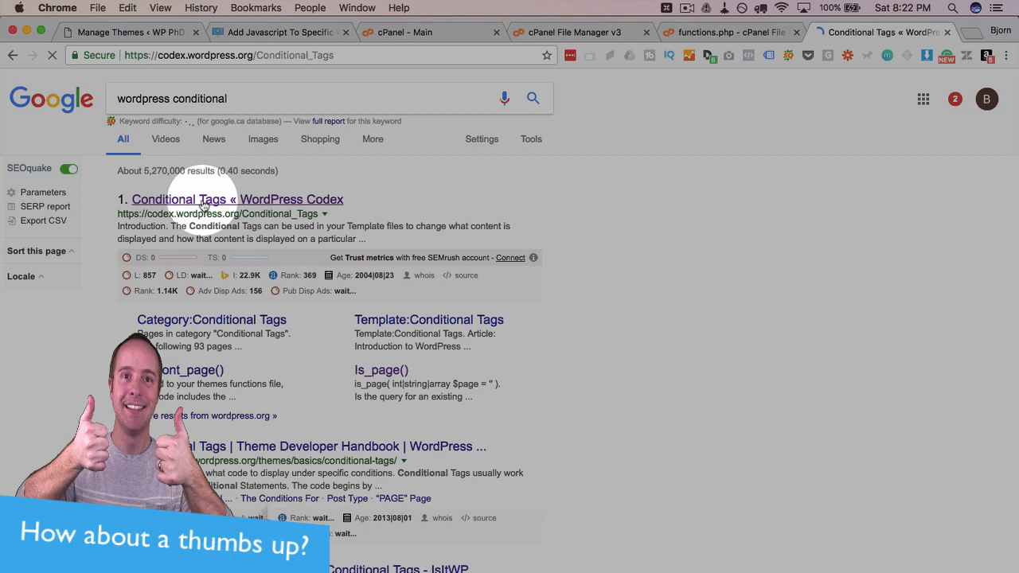
Step: Scroll the Codex Conditional Tags page to 'A PAGE Page' and select 42 in is_page( 42 )
click(204, 199)
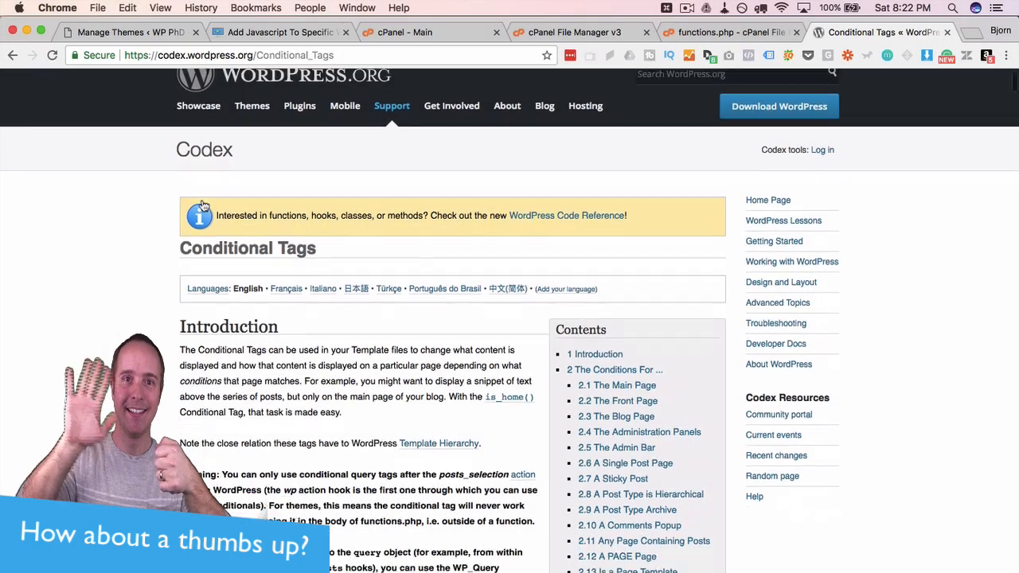
scroll(down, 3)
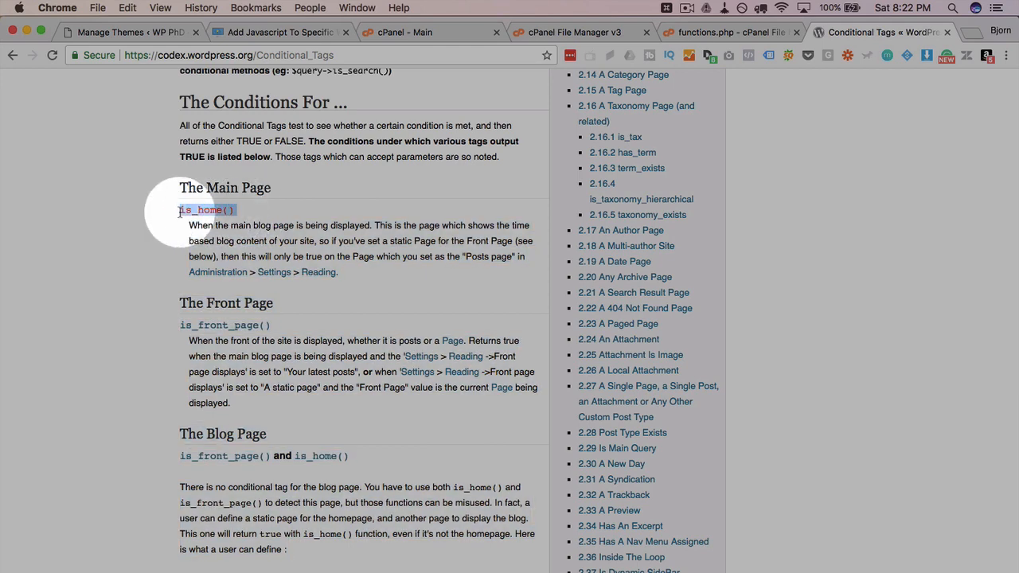
scroll(down, 3)
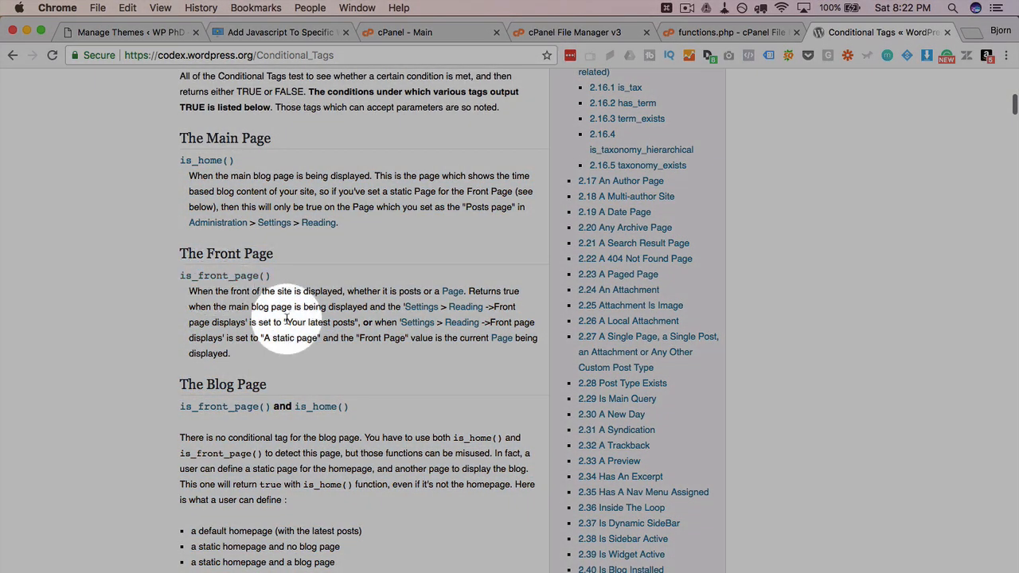
scroll(down, 3)
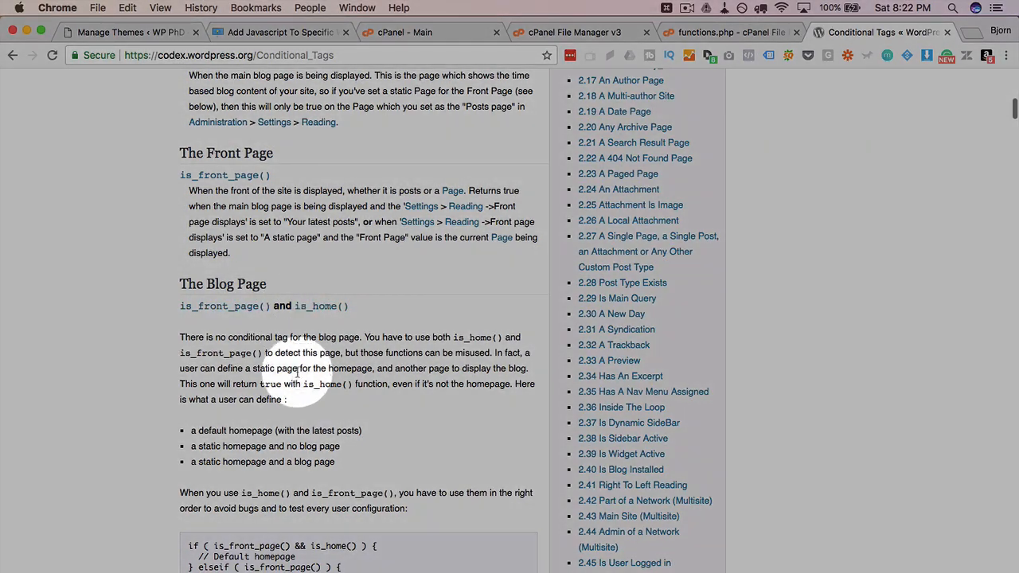
scroll(down, 3)
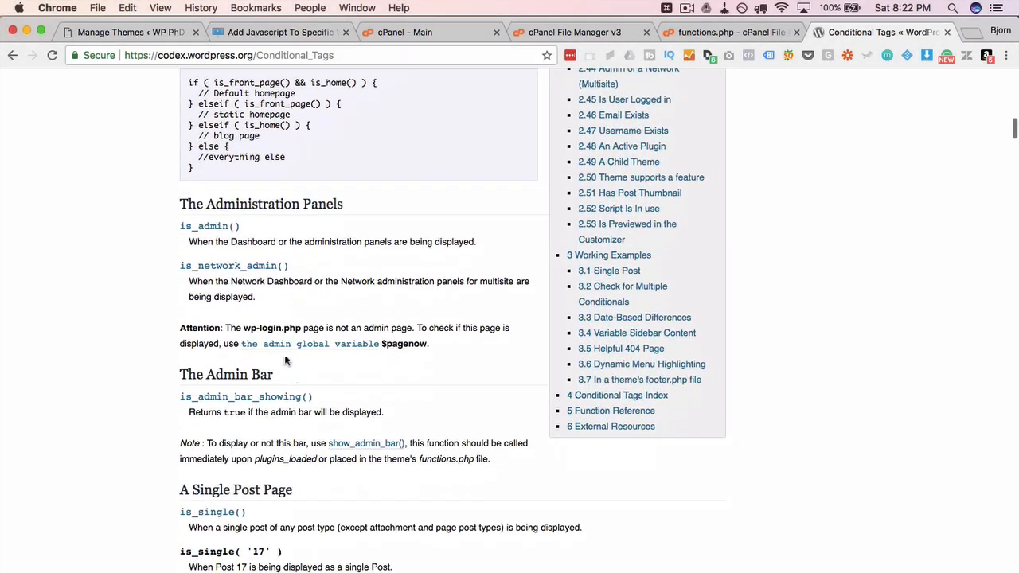
scroll(down, 3)
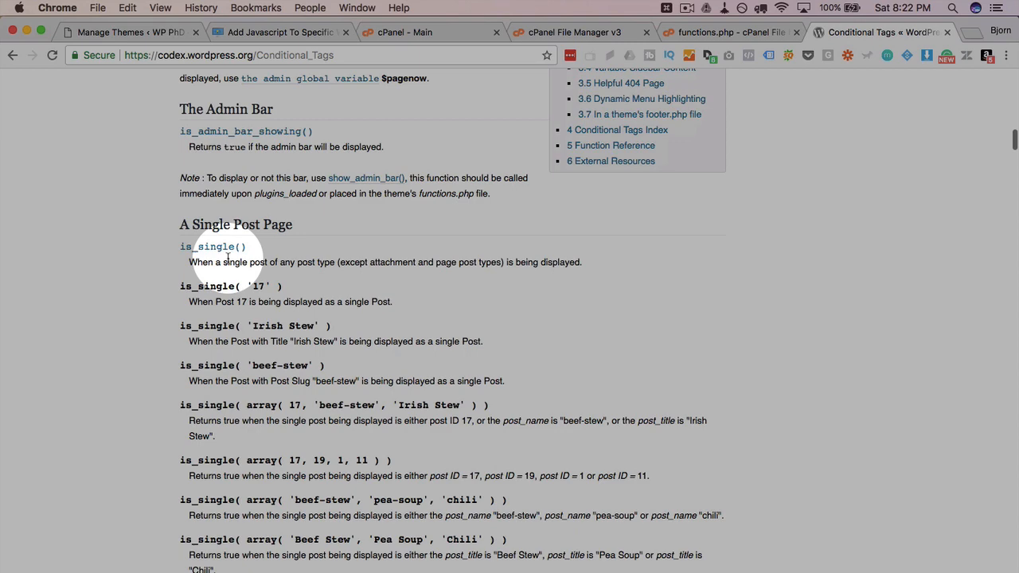
scroll(down, 3)
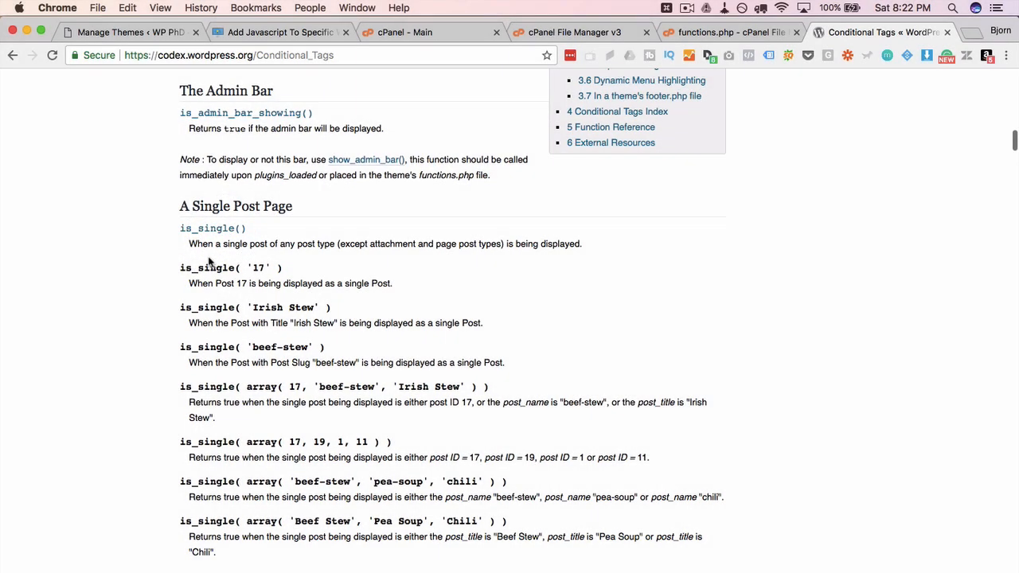
scroll(down, 3)
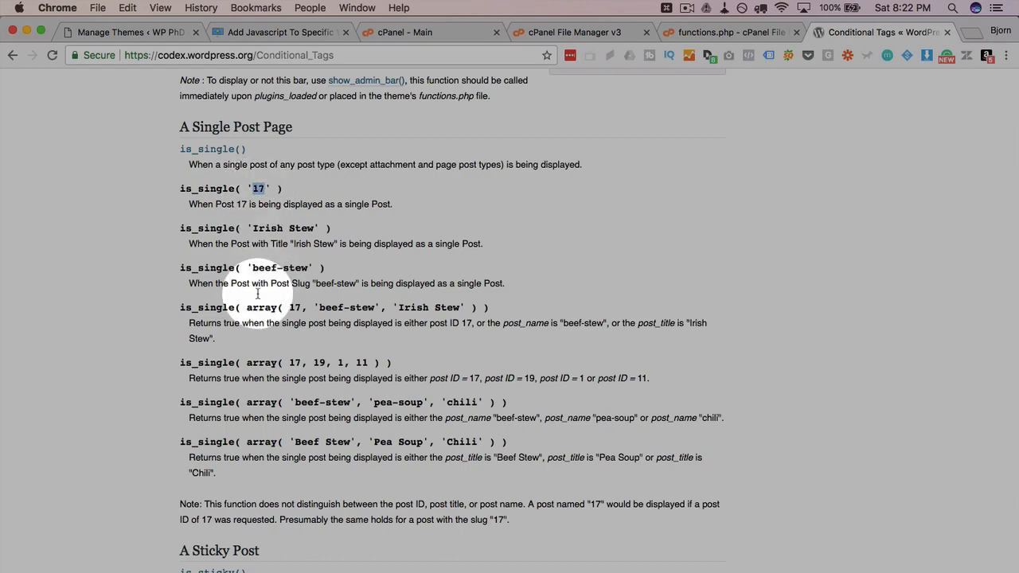
scroll(down, 3)
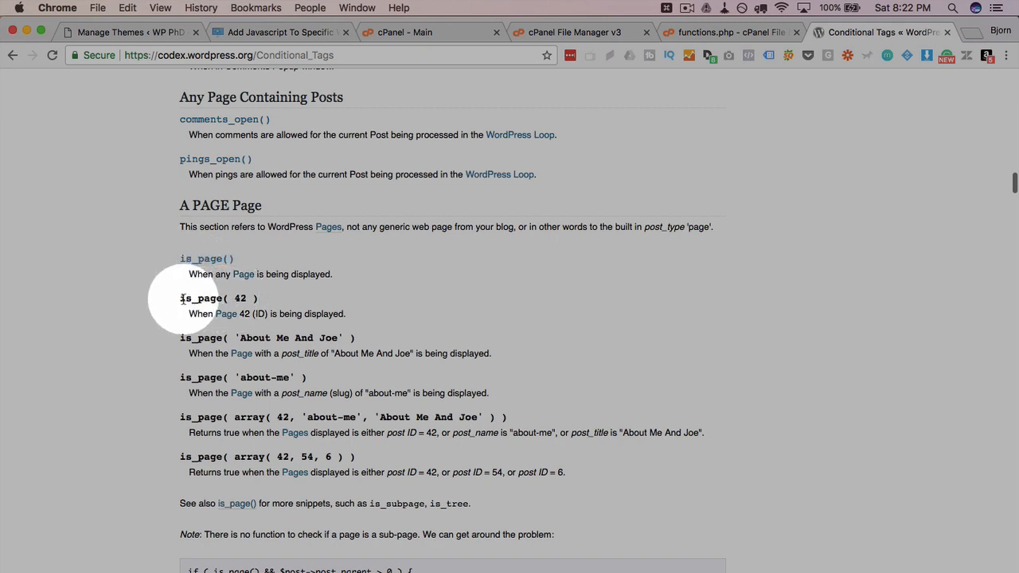
double_click(240, 298)
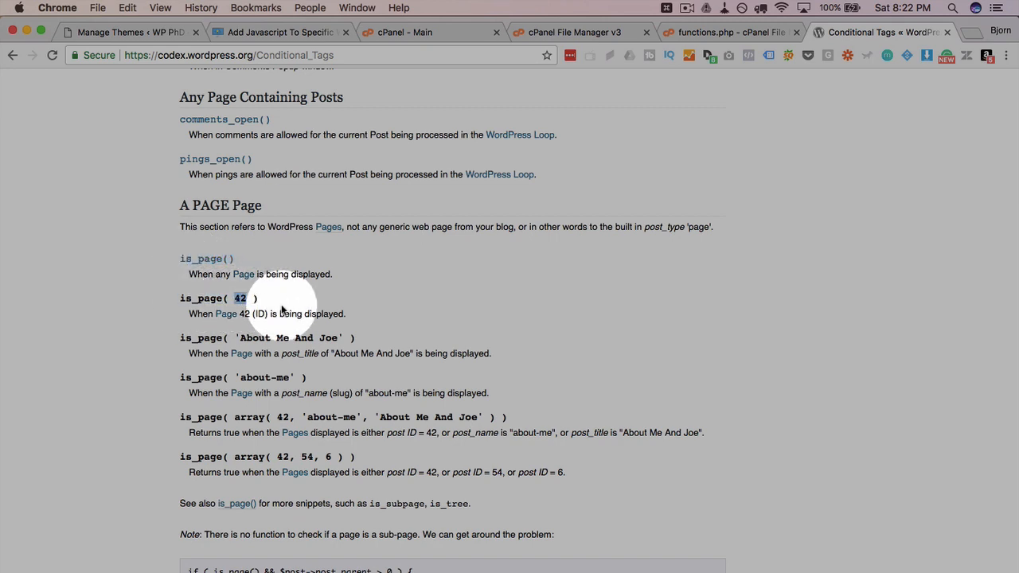
mouse_move(265, 303)
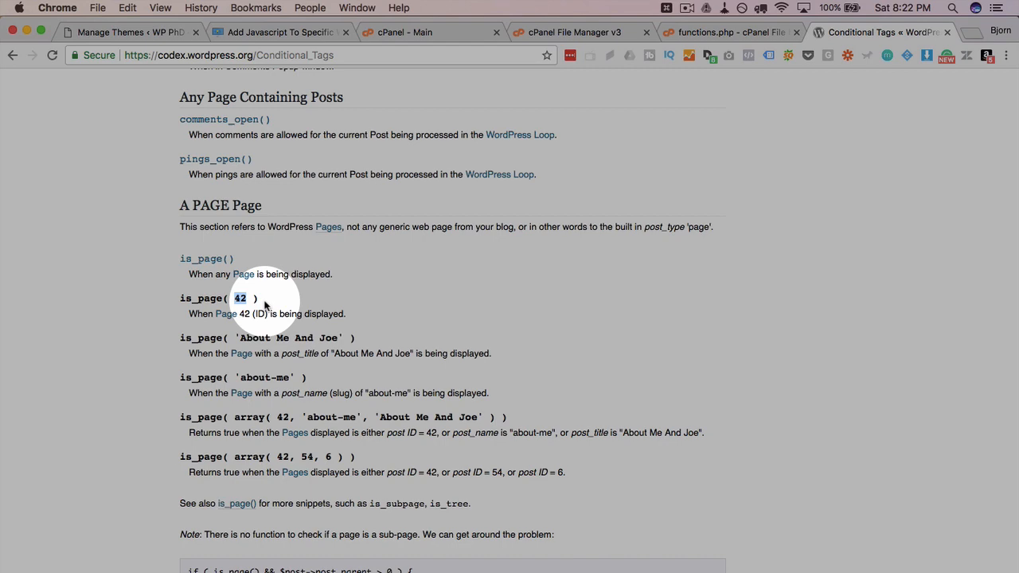
scroll(down, 3)
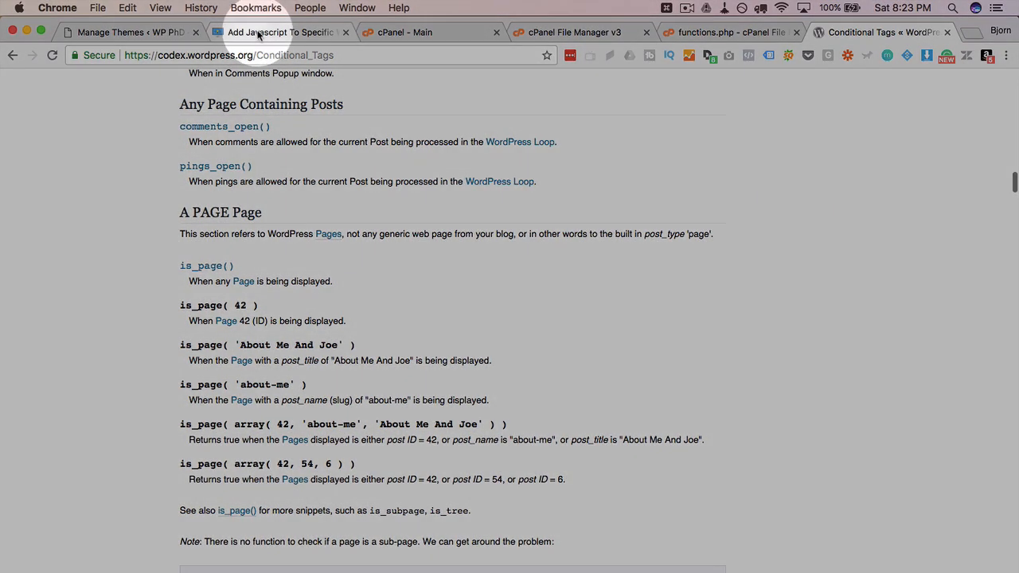
Step: Compare the functions.php is_page( ID ) condition with the Codex is_page examples
click(725, 32)
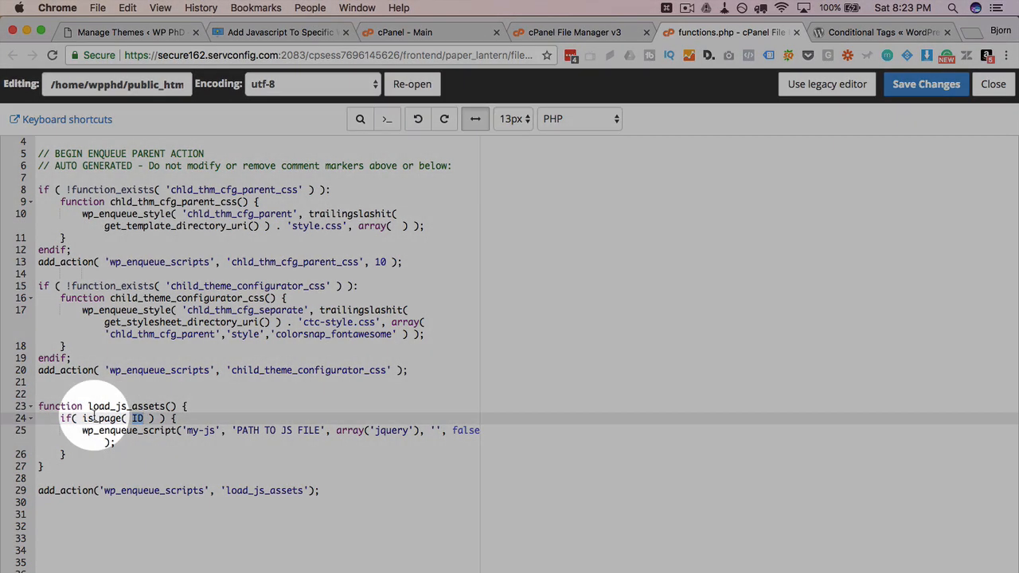
mouse_move(161, 430)
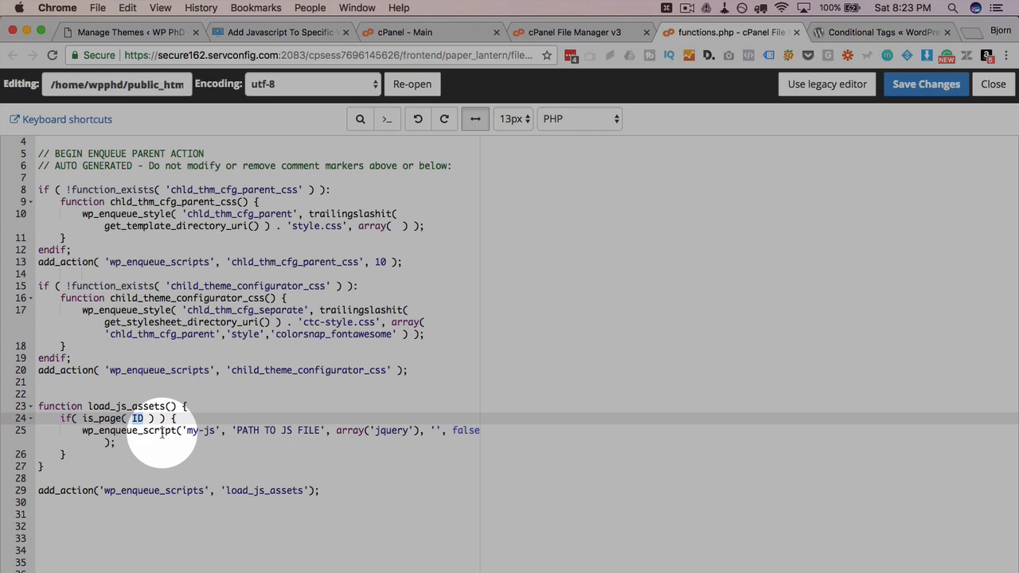
click(894, 32)
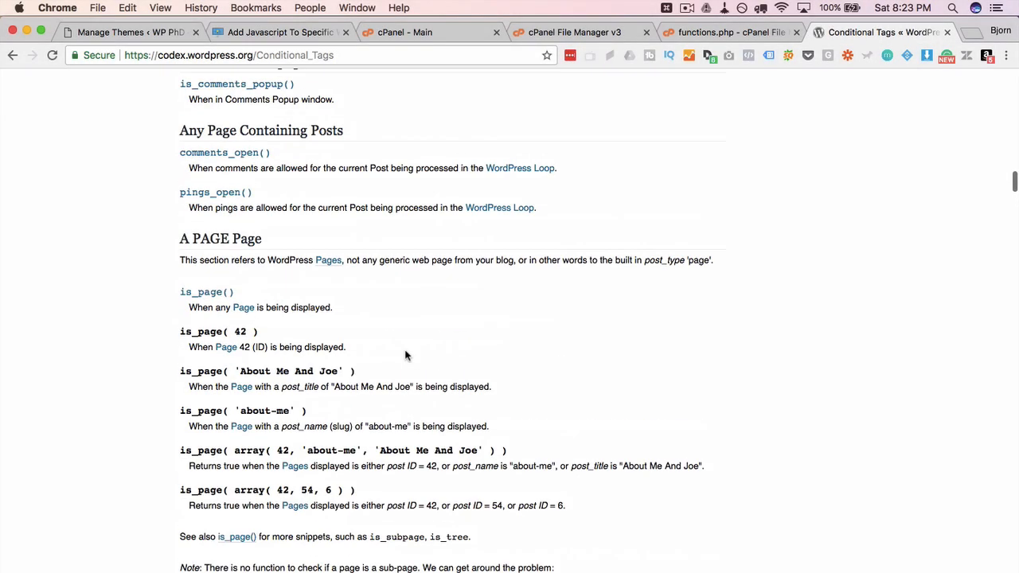
click(729, 32)
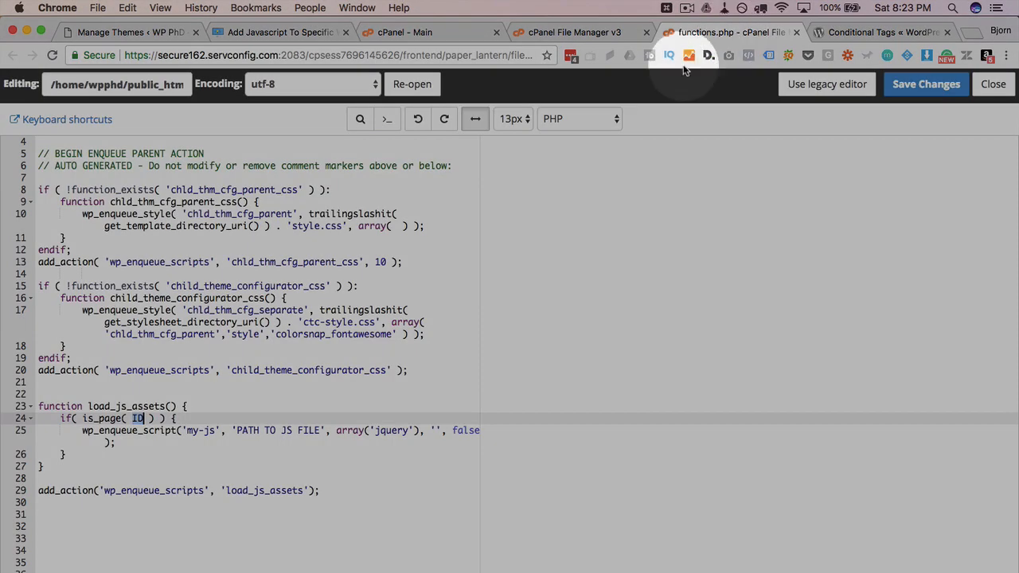
mouse_move(125, 120)
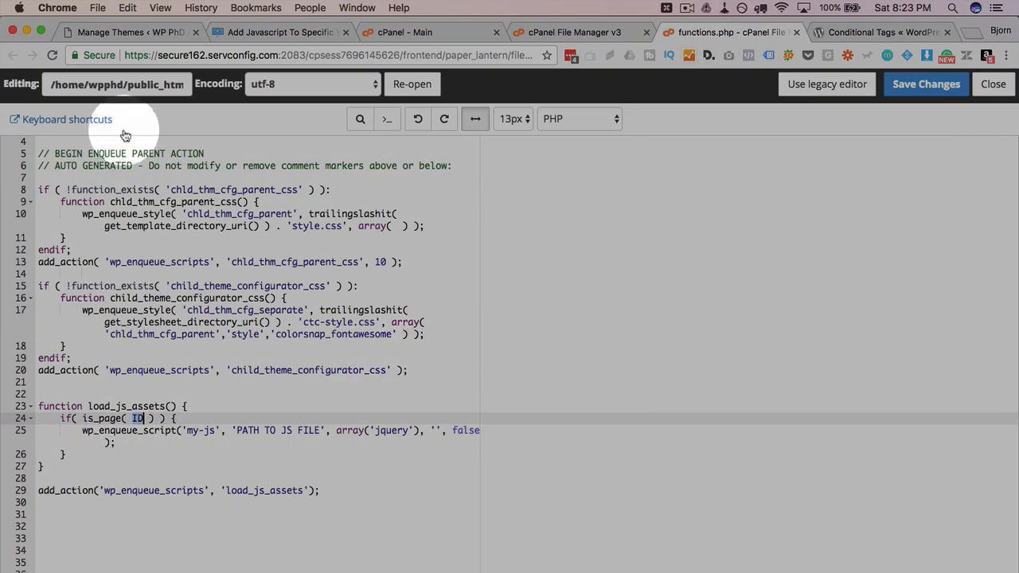
Step: Copy the Activity page's ID 198 from its edit URL into is_page( 198 )
click(127, 31)
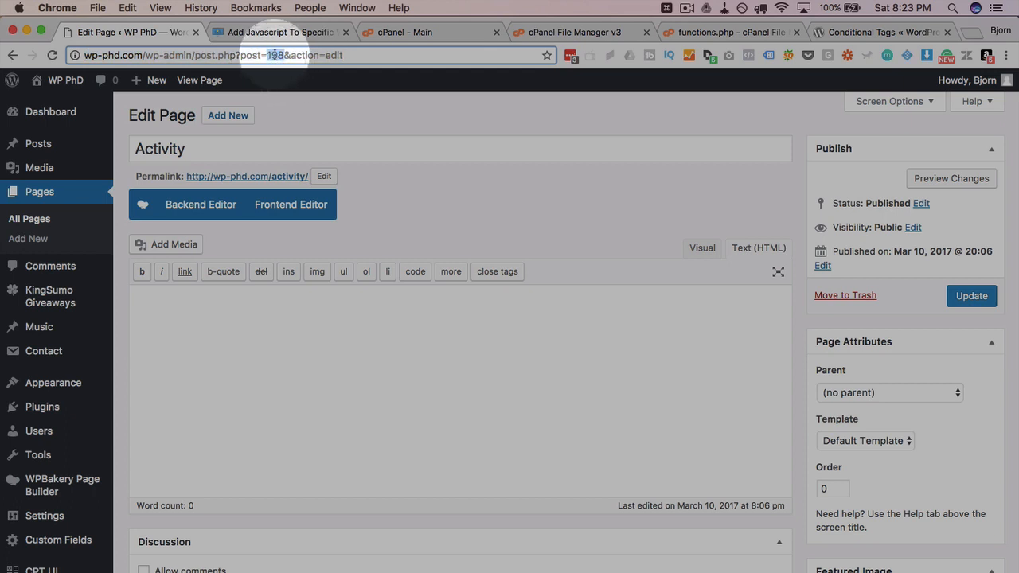
right_click(294, 55)
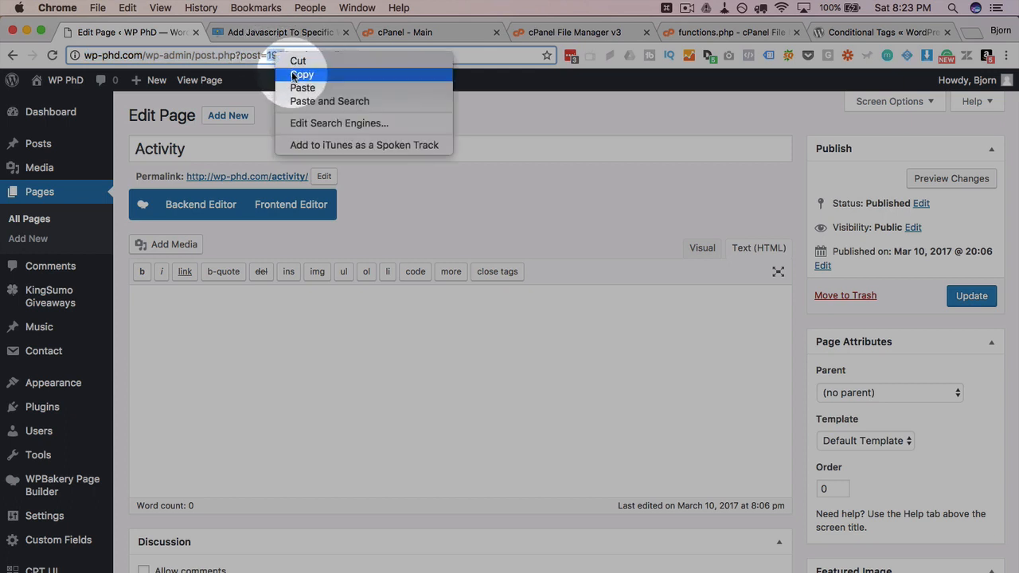
click(726, 31)
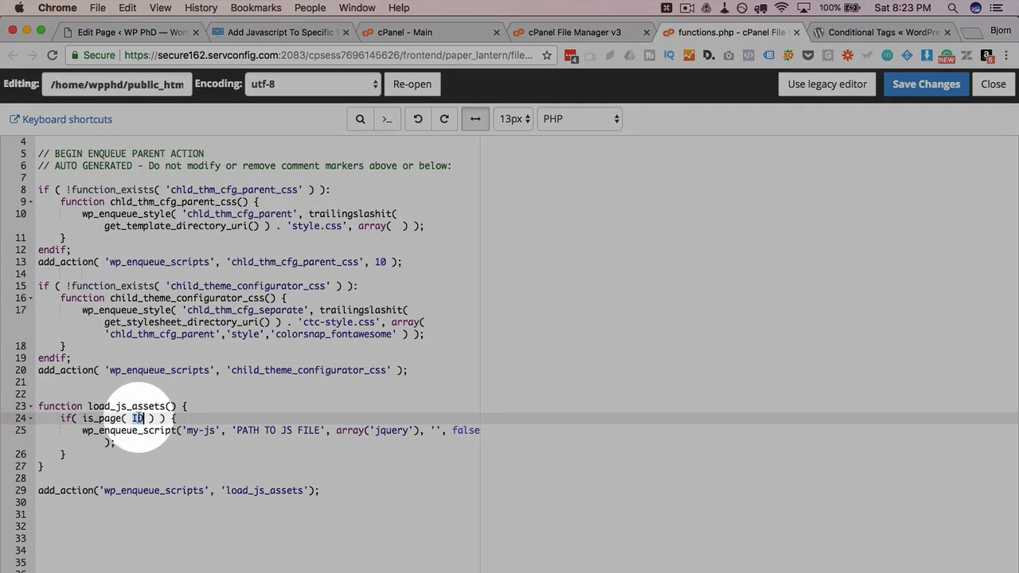
text(198)
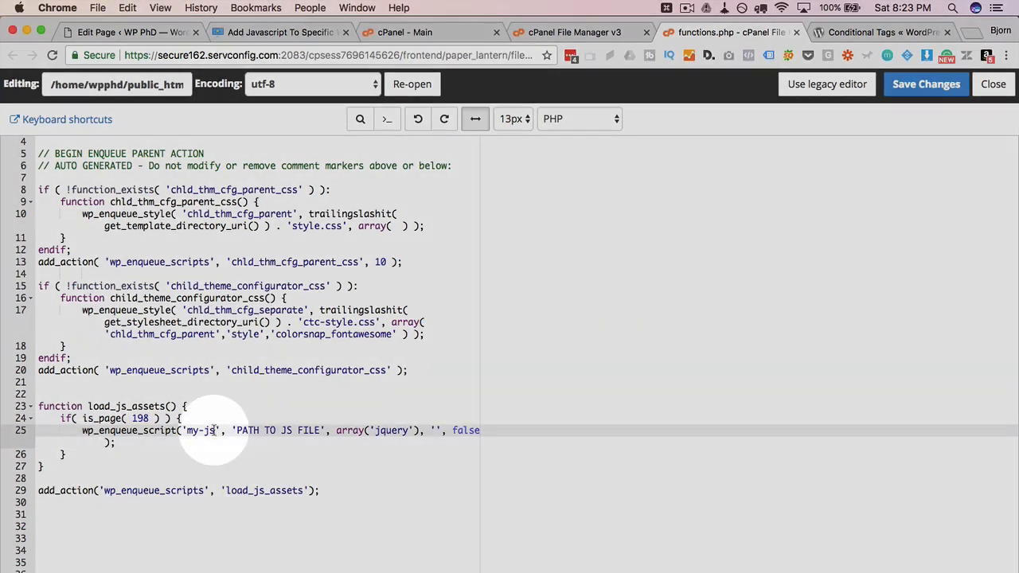
Step: Highlight the my-js handle and 'PATH TO JS FILE' placeholder in the enqueue call
double_click(202, 431)
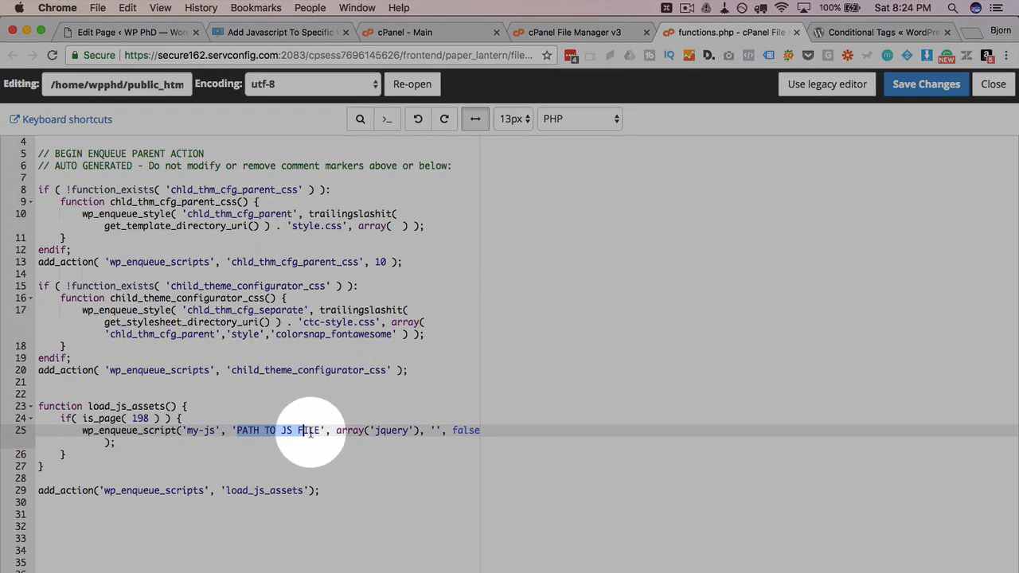
double_click(307, 429)
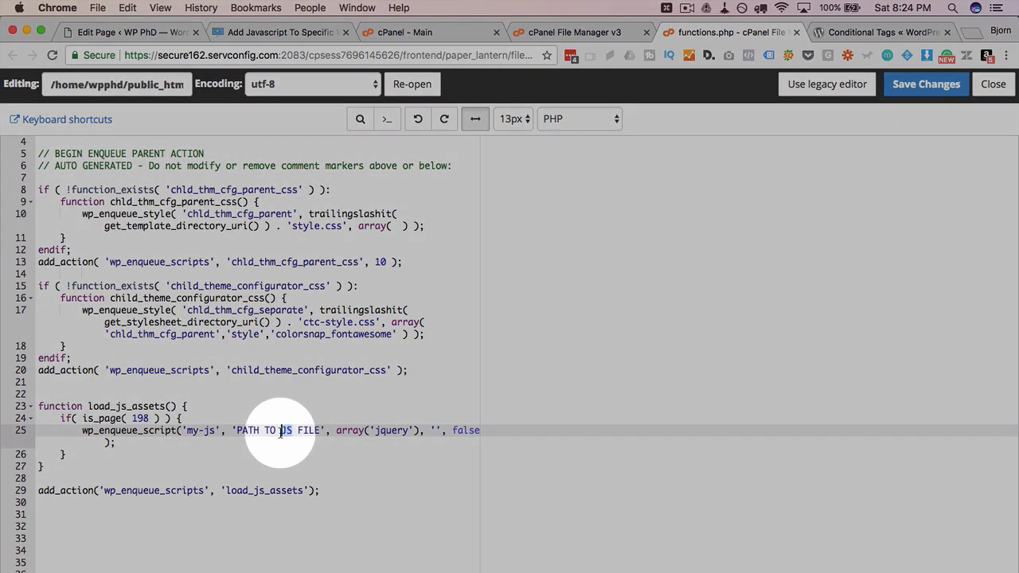
click(414, 32)
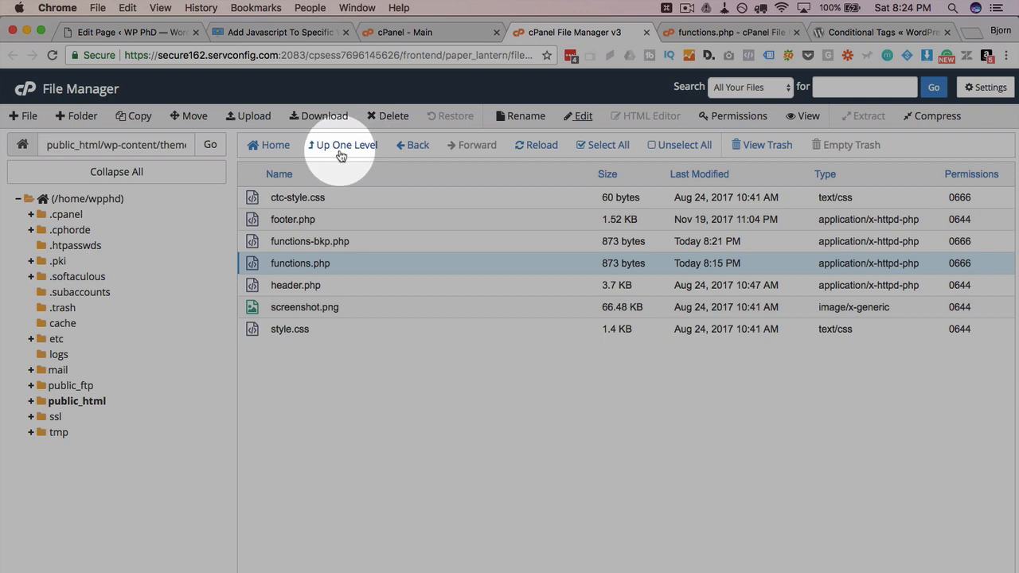
Step: Create a new my-js.js file in public_html and open it for editing
click(341, 155)
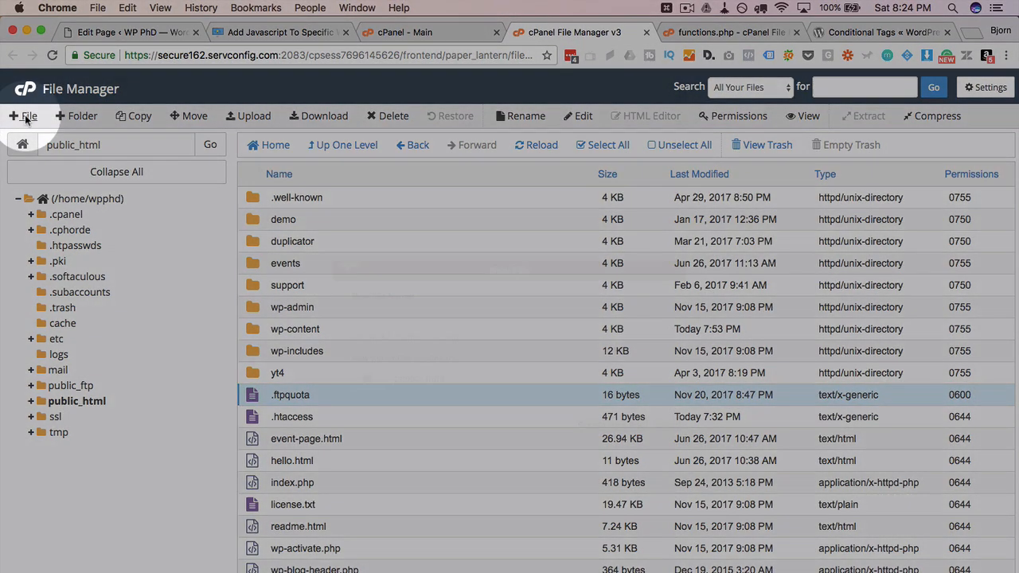
click(26, 116)
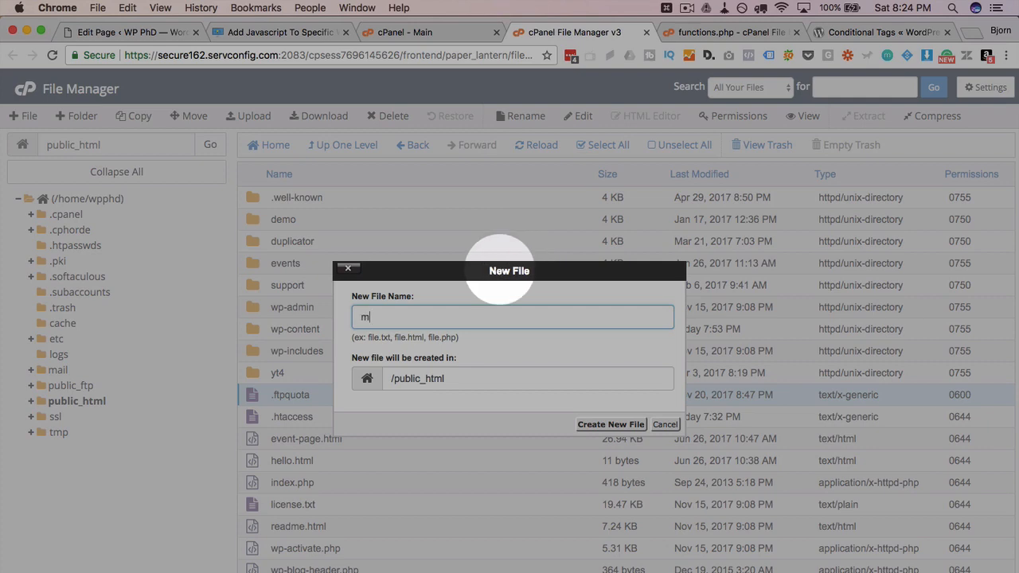
text(y-)
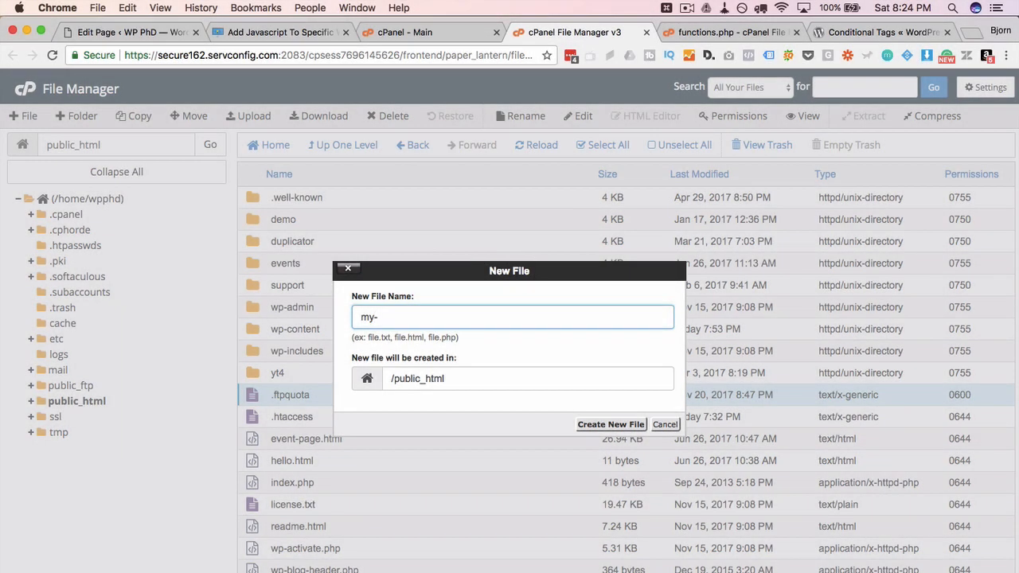
text(js)
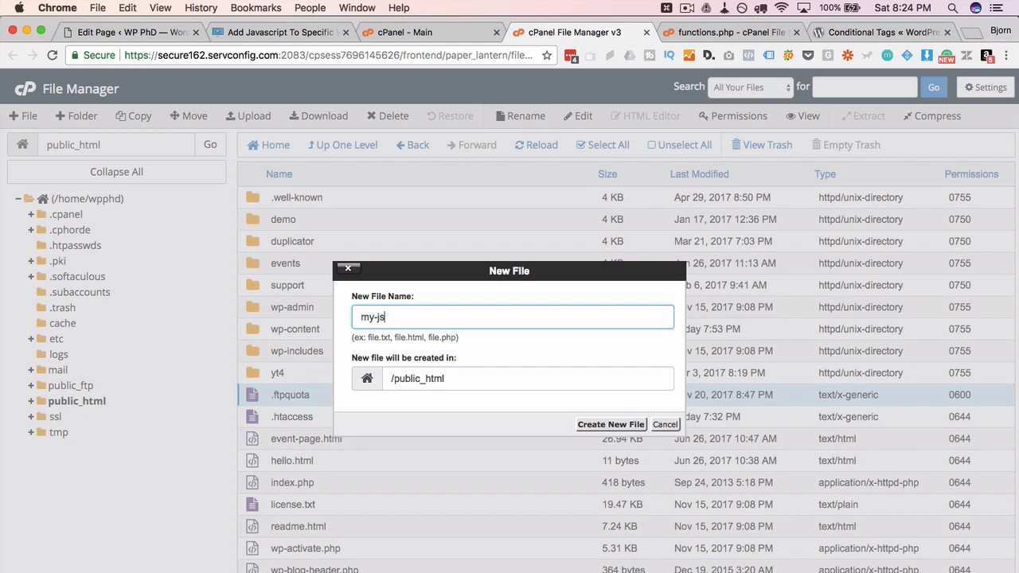
text(.js)
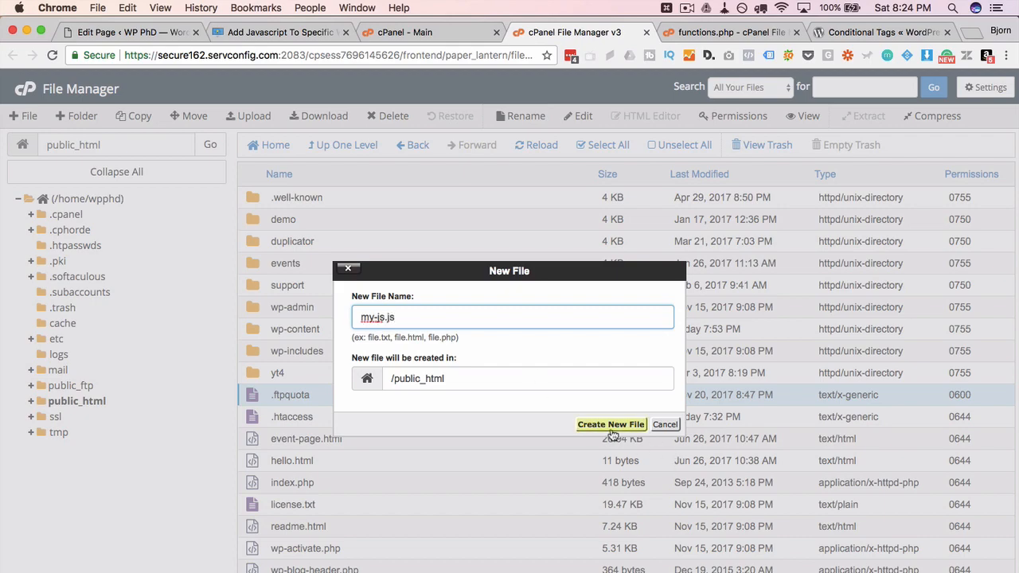
click(610, 424)
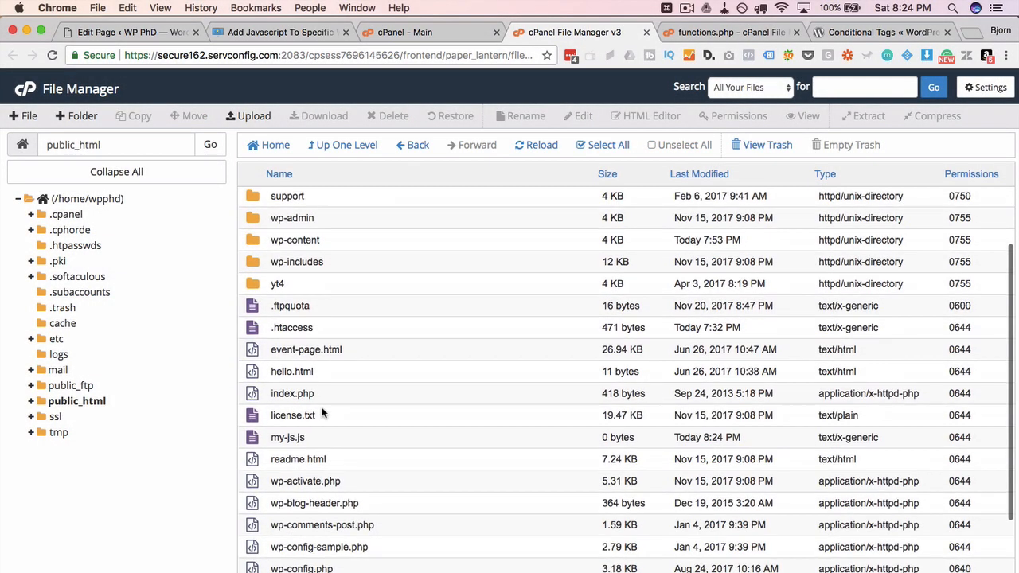
click(287, 437)
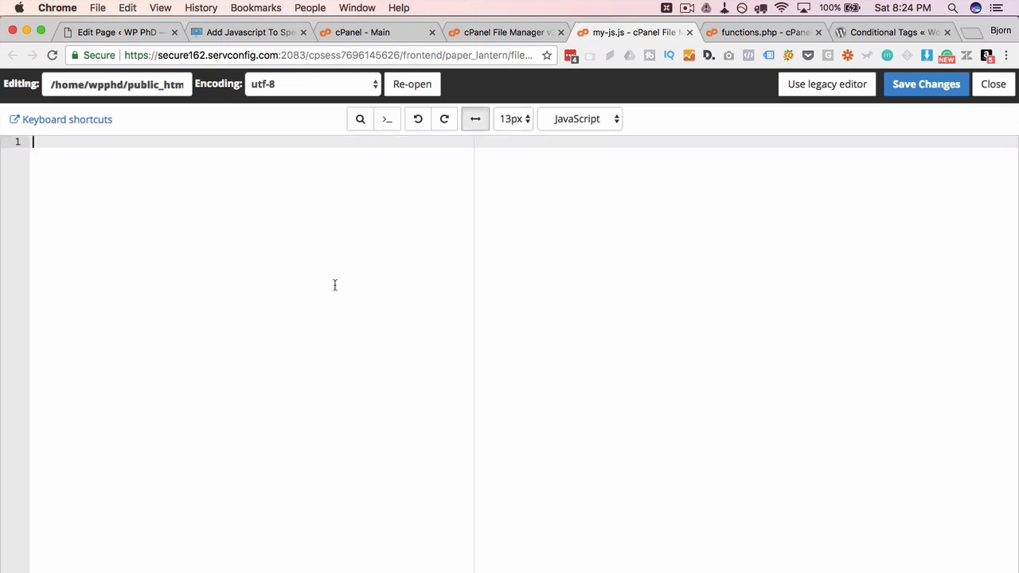
Step: Write alert('I am here!'); into my-js.js
text(alert)
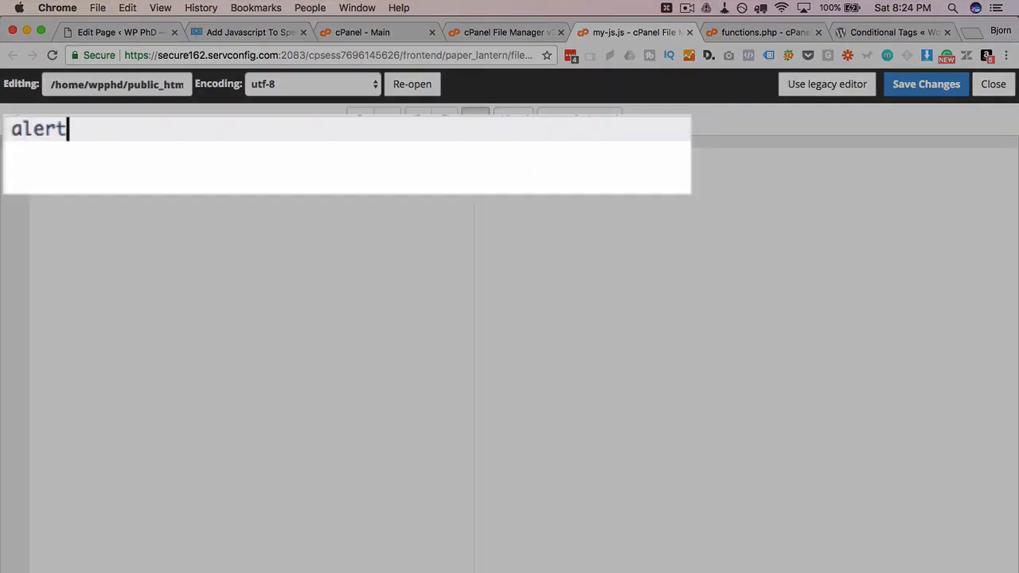
text(())
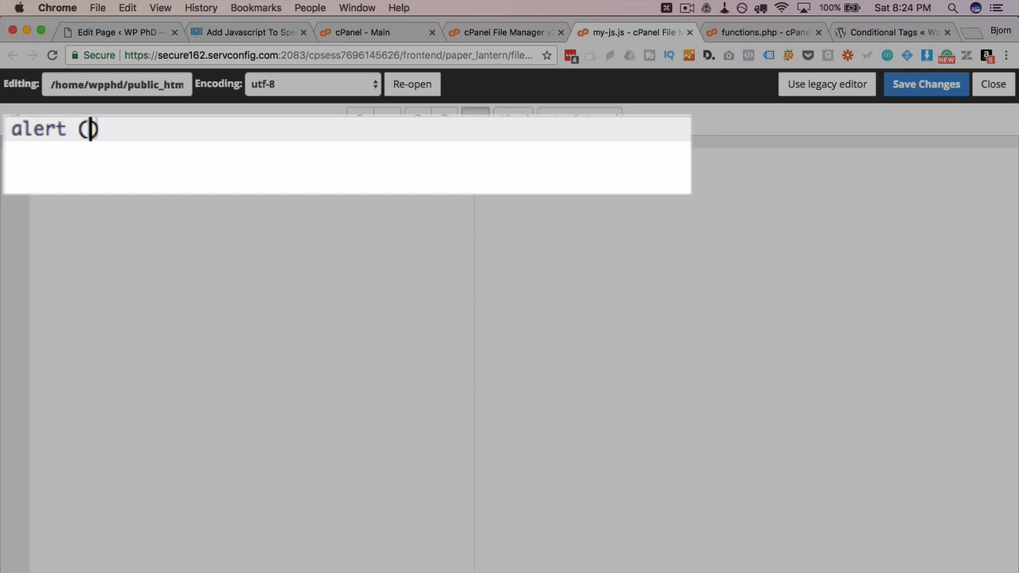
text('');)
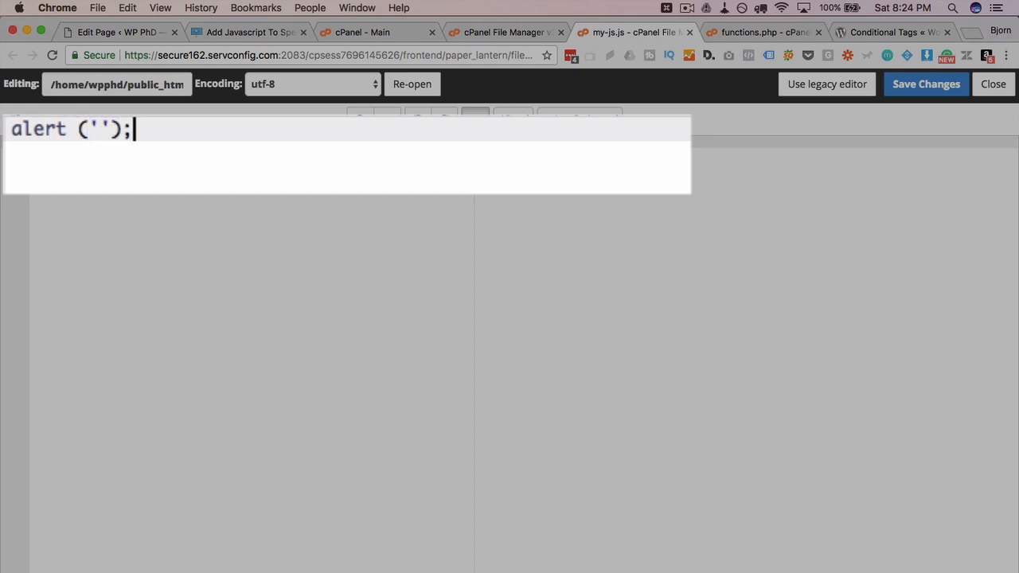
text(I)
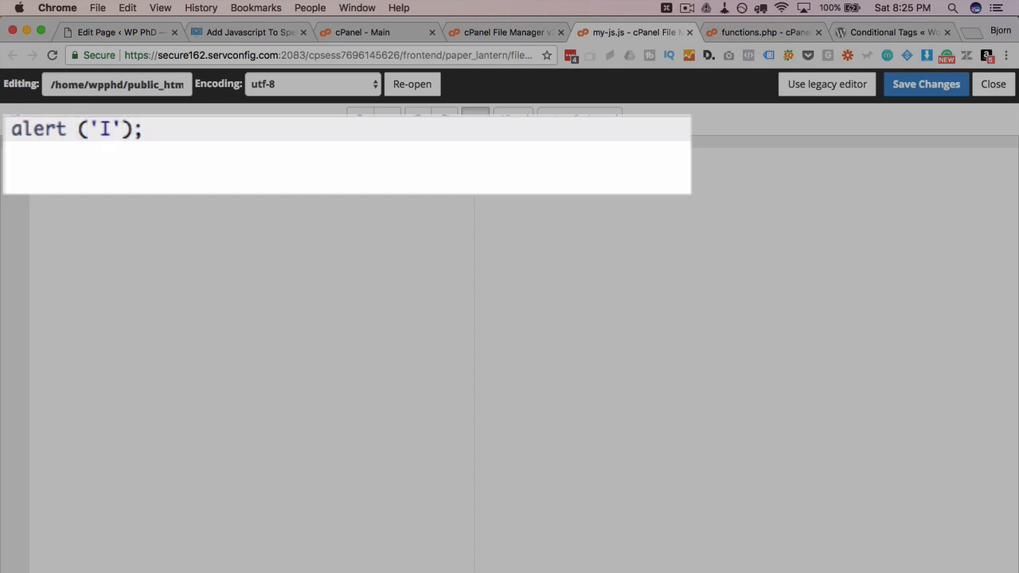
text(am here!)
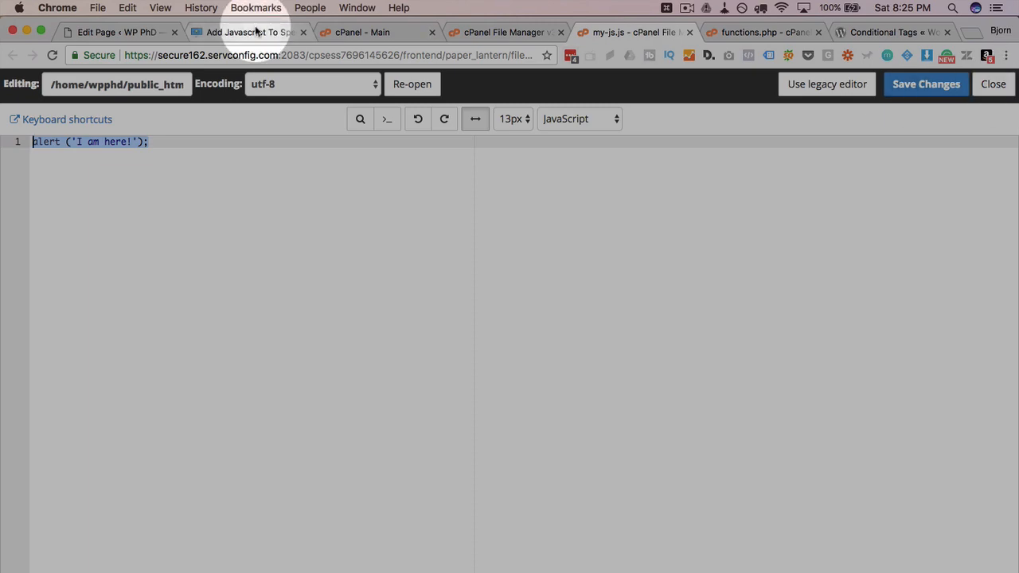
click(116, 32)
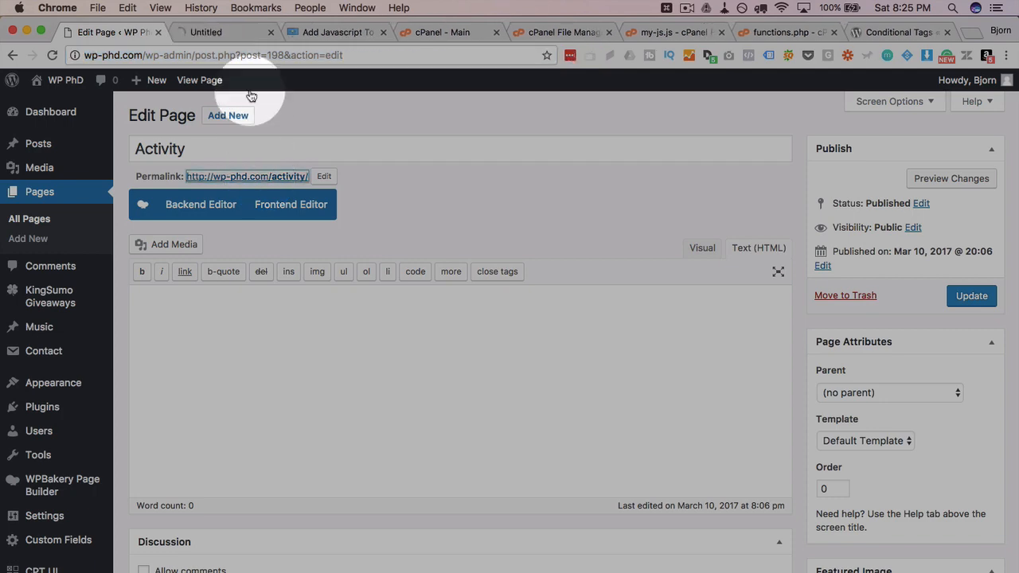
Step: Confirm the live Activity page's source has no my-js.js, then return to functions.php
click(199, 80)
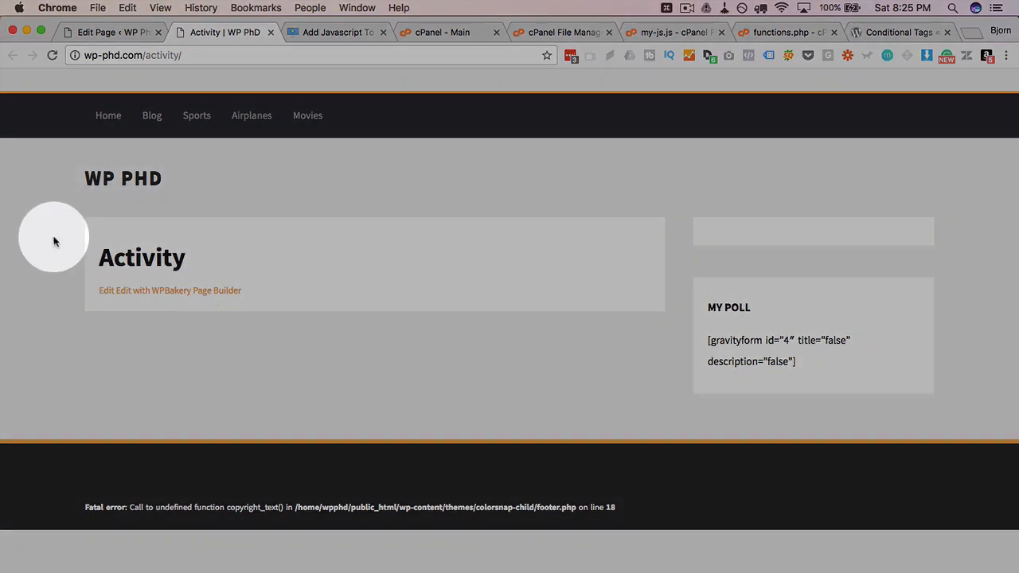
right_click(56, 241)
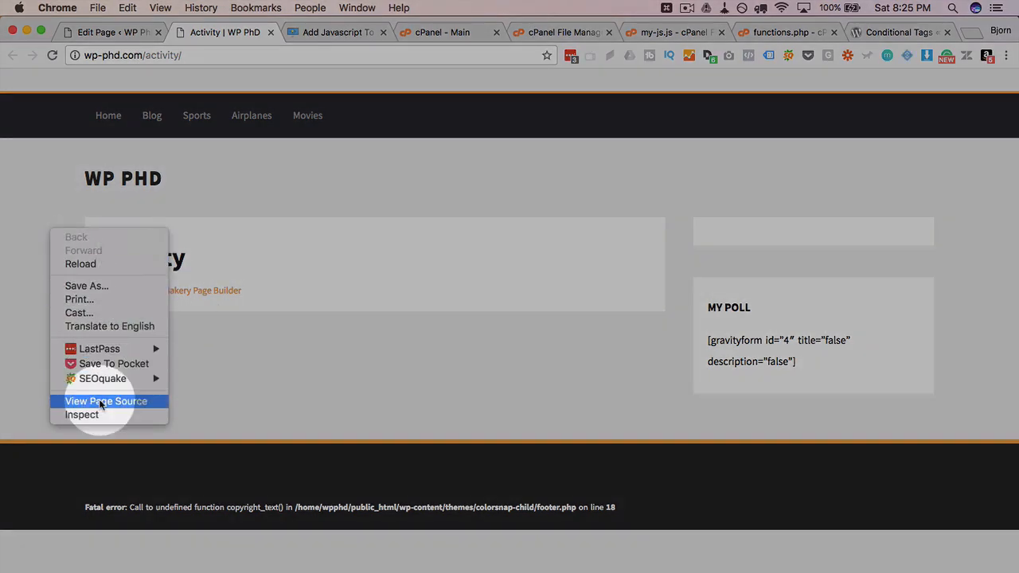
click(106, 401)
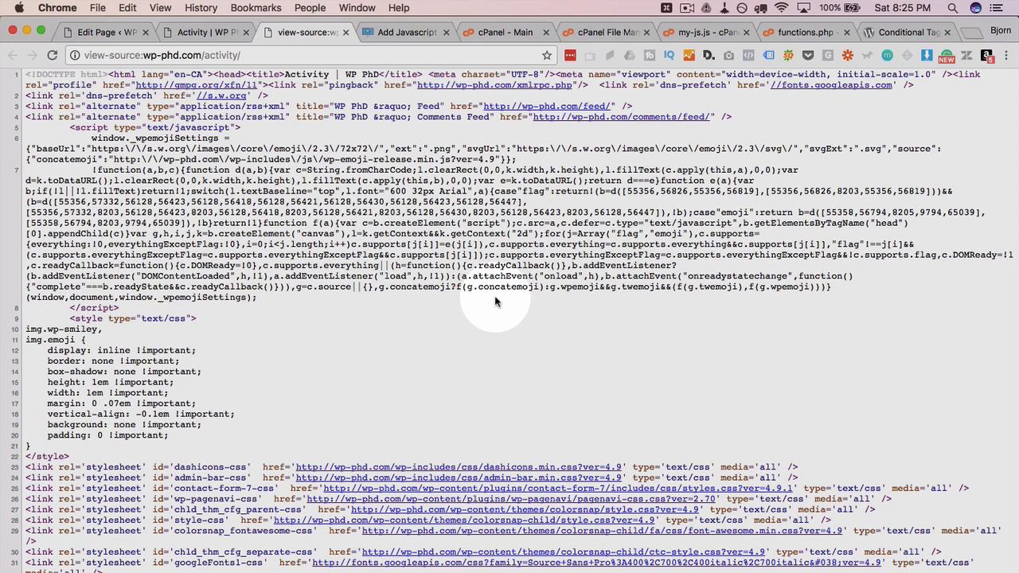
text(my-js.js)
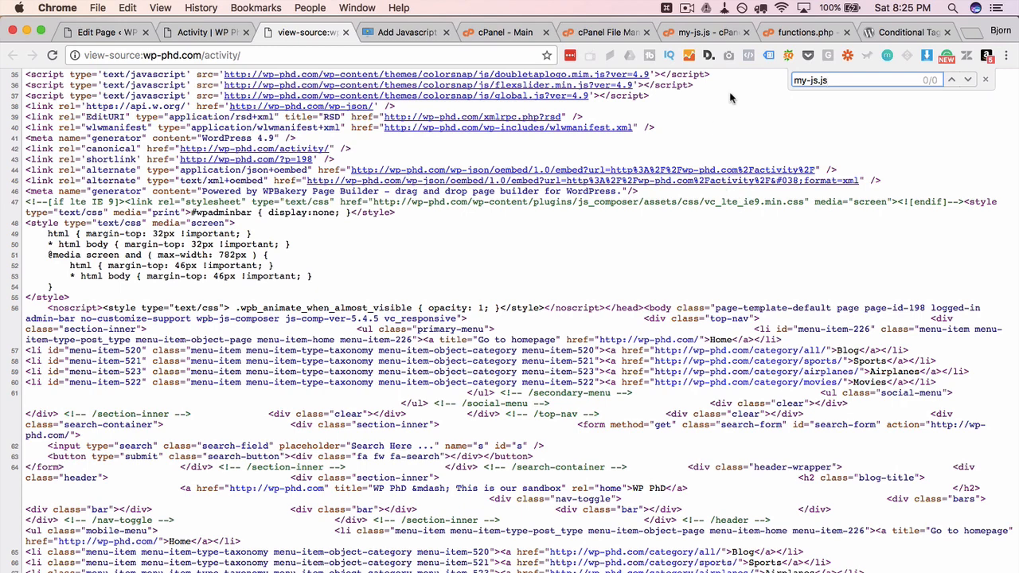
click(810, 32)
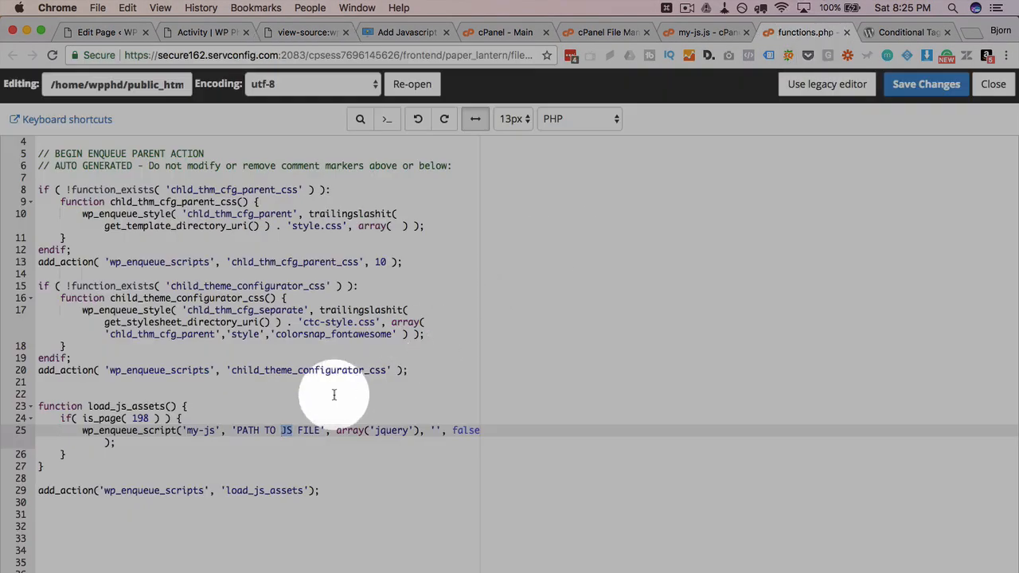
double_click(277, 431)
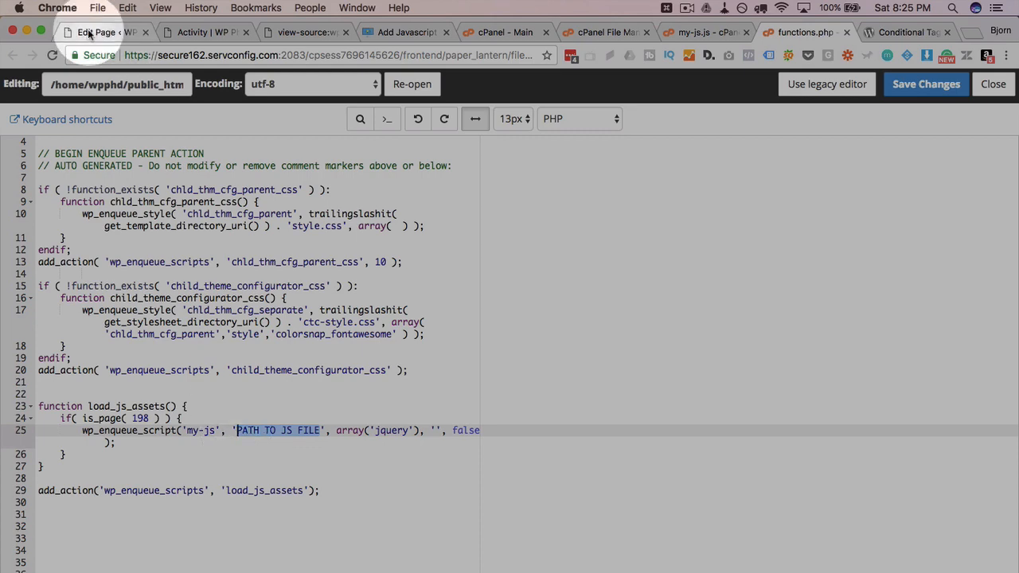
click(94, 37)
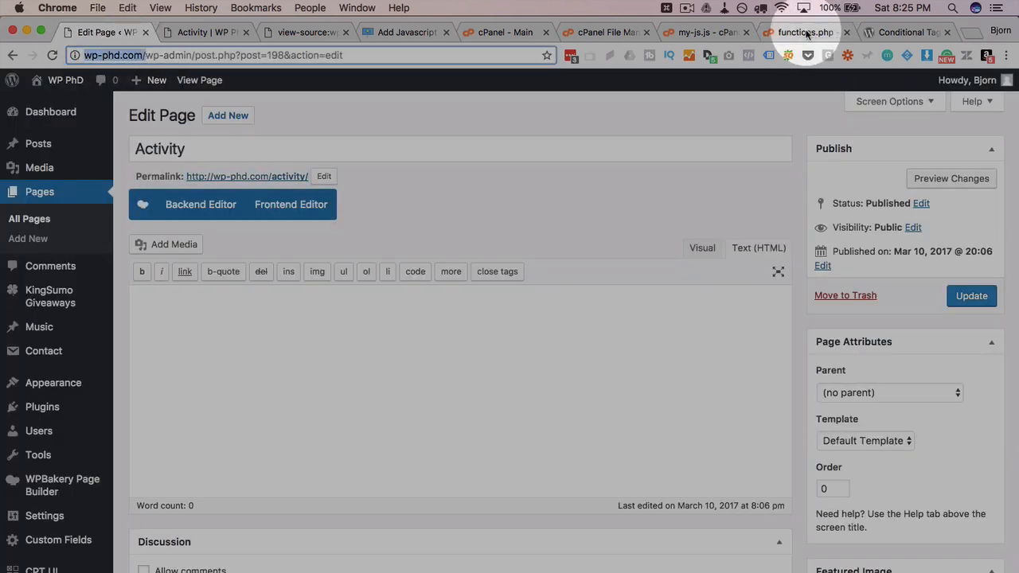
click(810, 32)
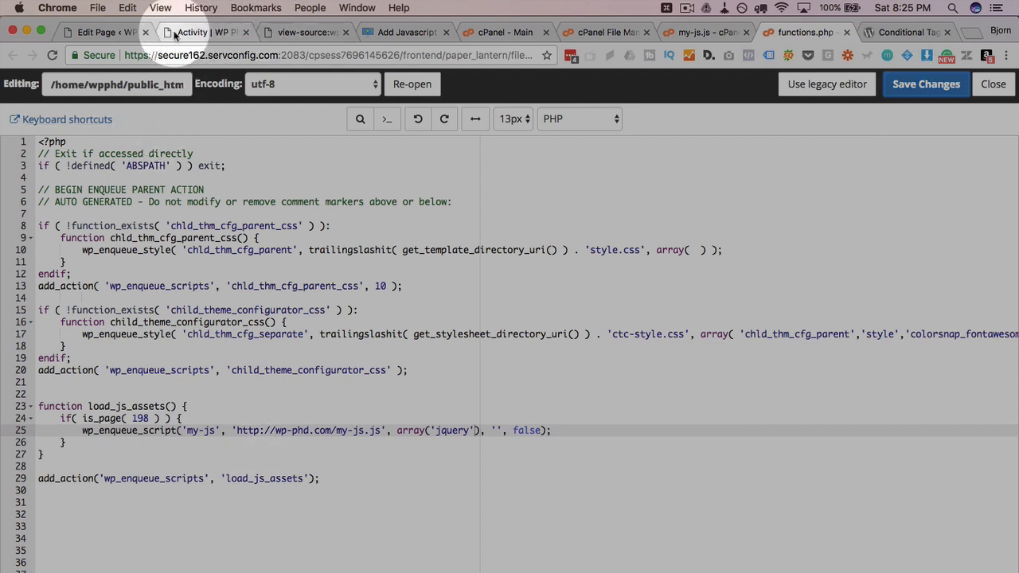
click(199, 32)
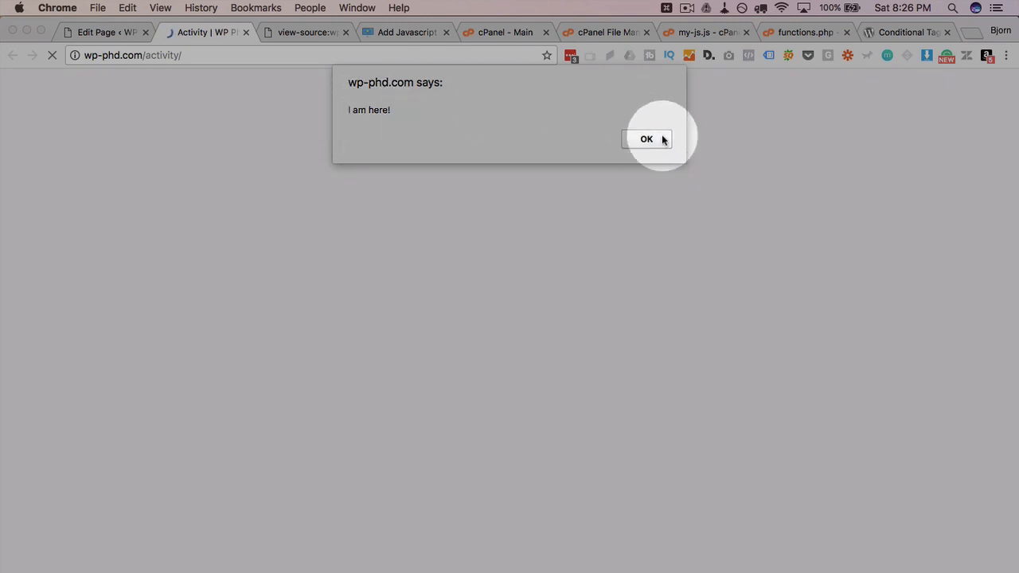
Step: Dismiss the 'I am here!' alert and find the my-js.js script tag in the source
click(646, 138)
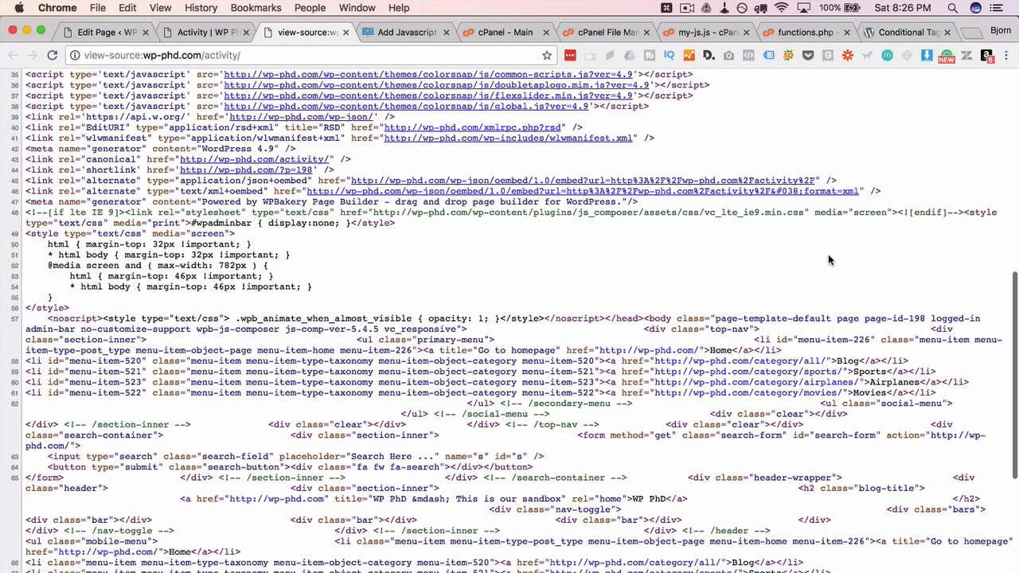
text(my-js.js)
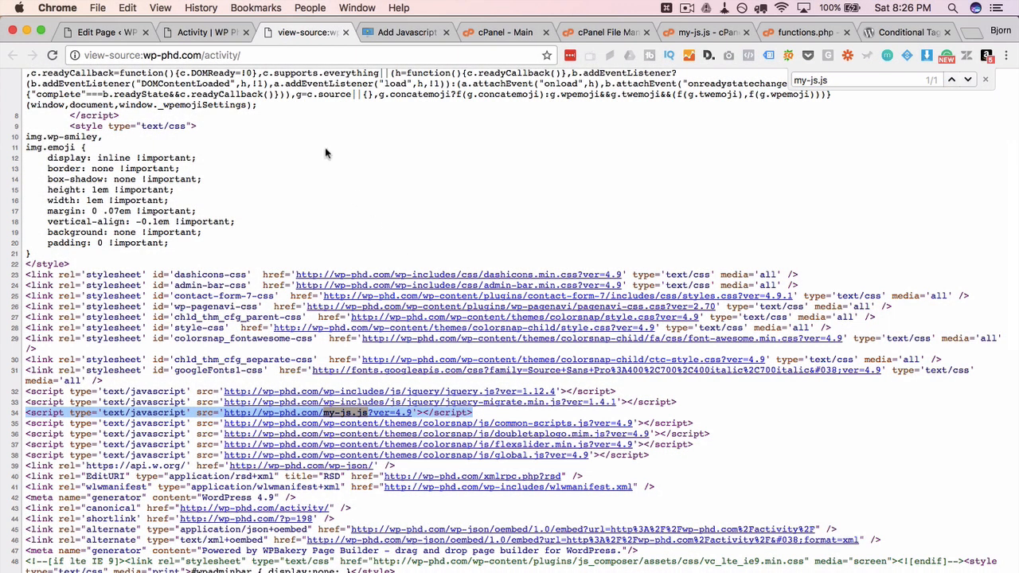
click(96, 35)
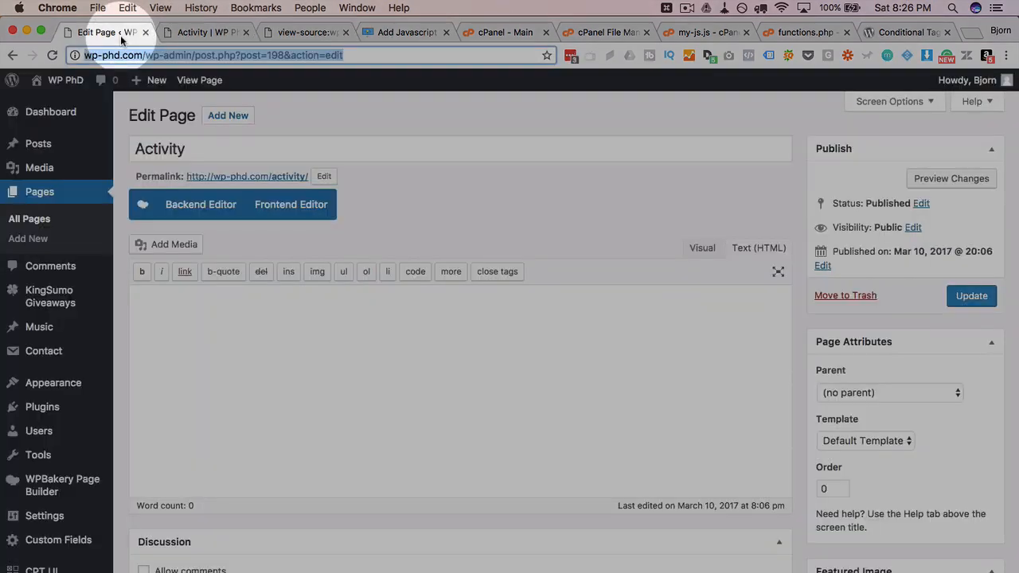
Step: Open the live Basic Form 1 page from the WordPress pages list
click(39, 191)
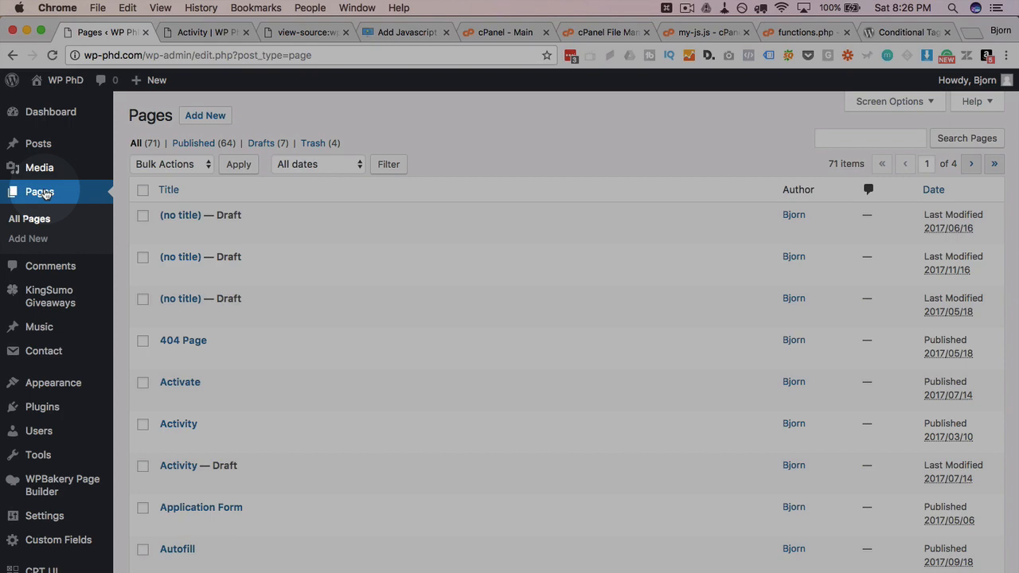
scroll(down, 3)
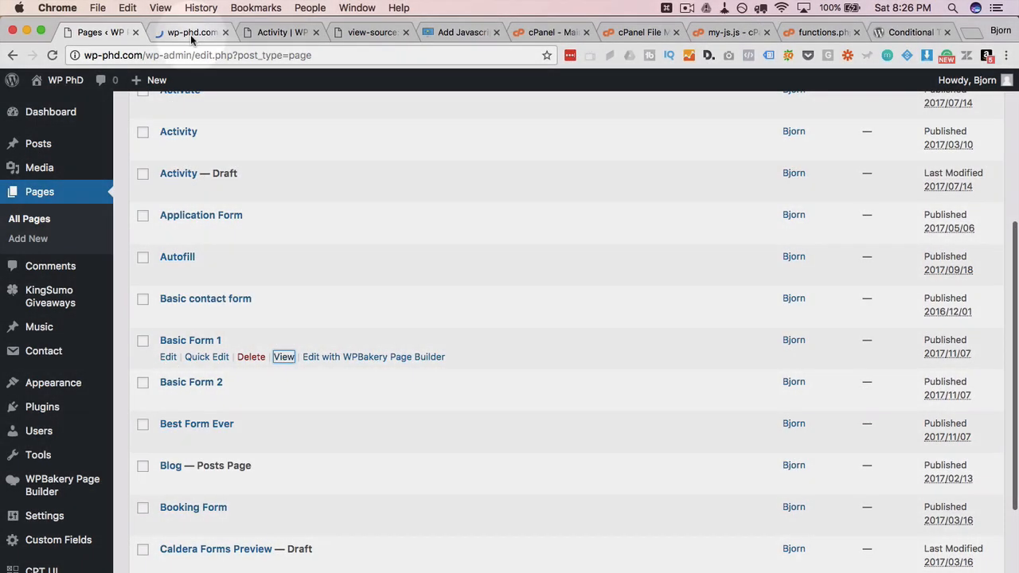
click(284, 357)
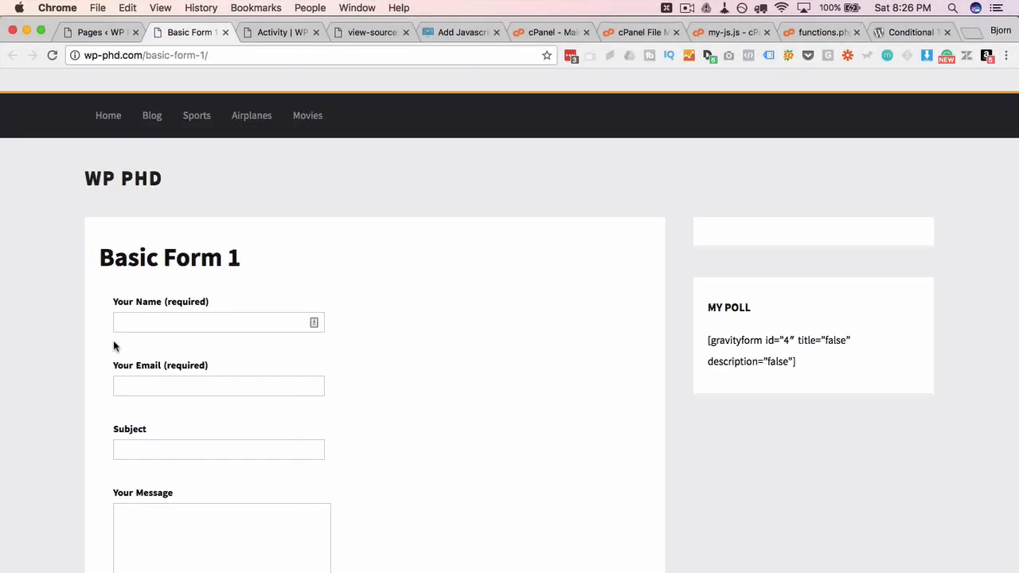
Step: Search the Basic Form 1 page source for my-js.js
right_click(115, 345)
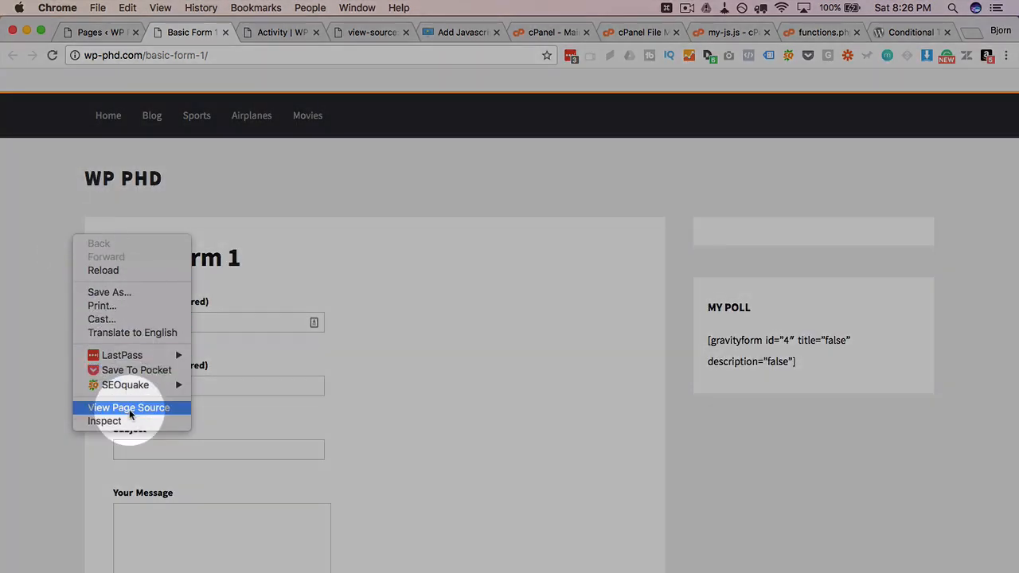
click(128, 408)
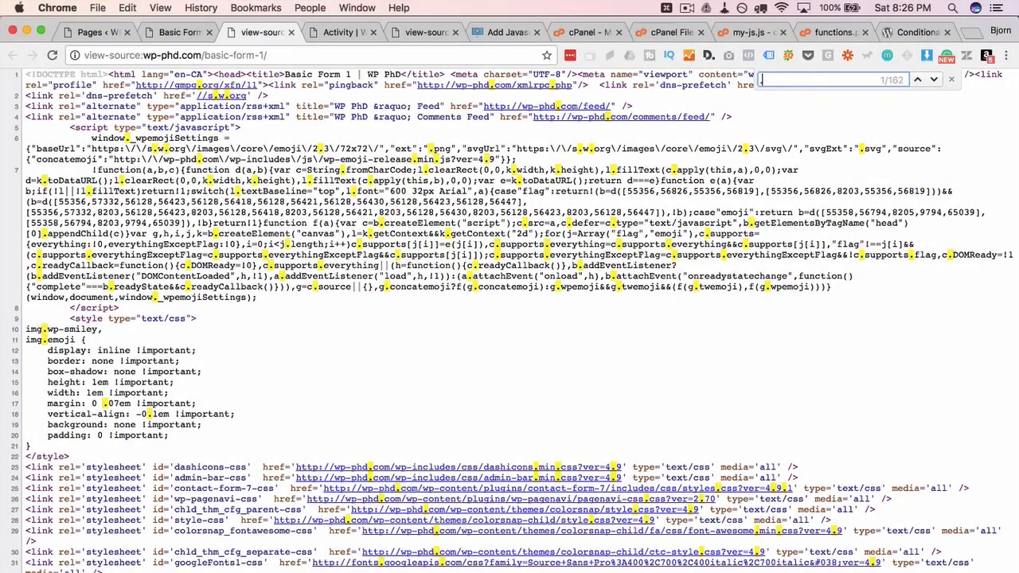
text(my-js)
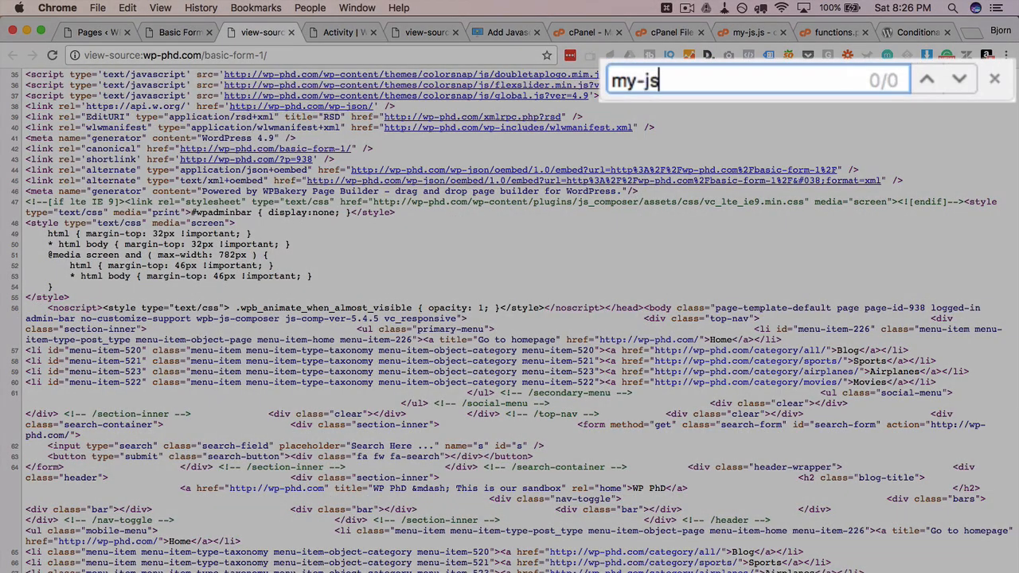
text(.js)
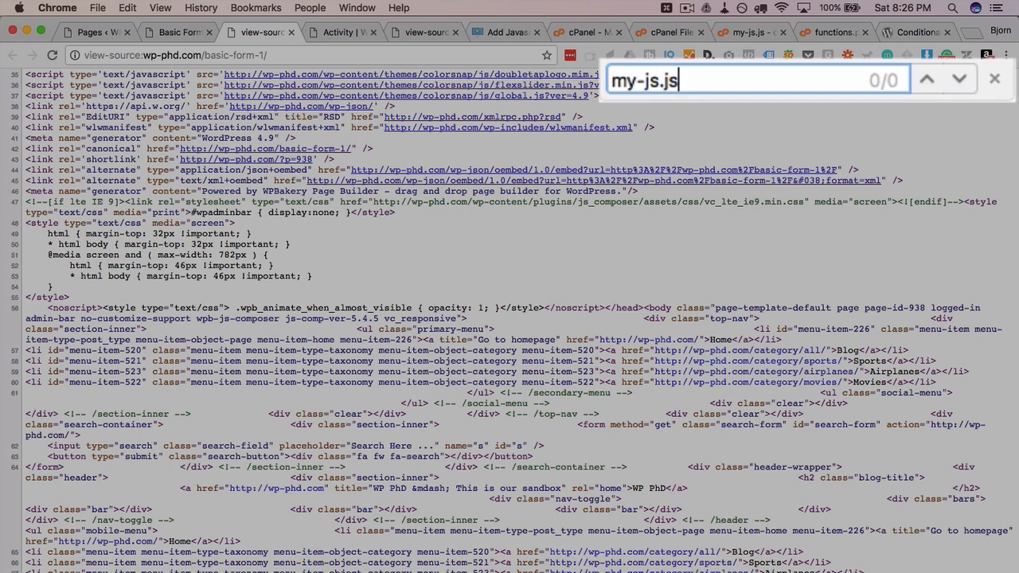